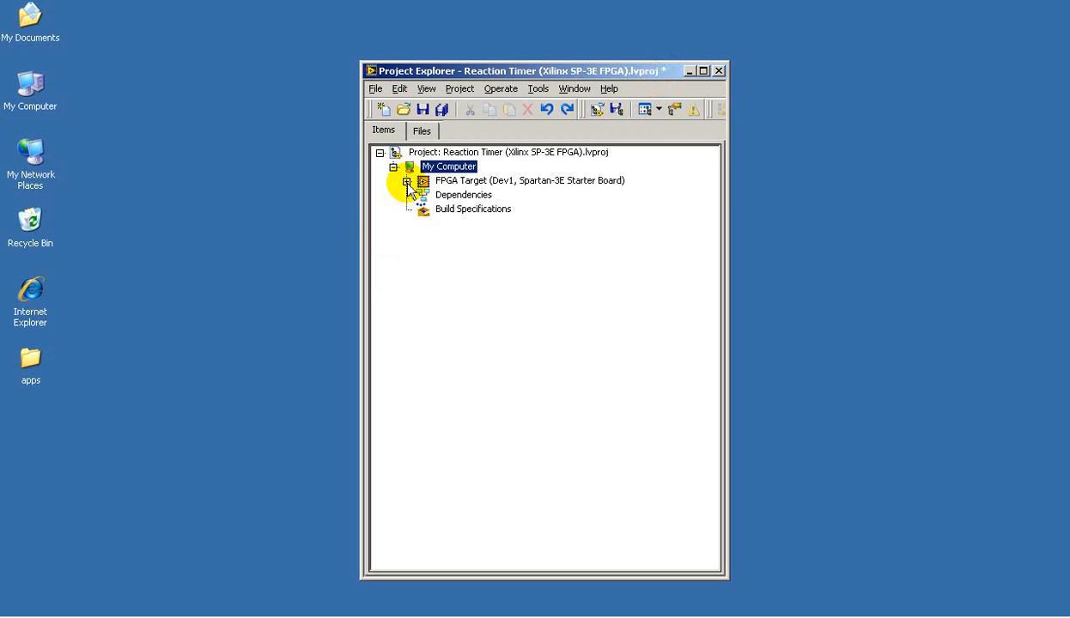
Step: Expand FPGA Target, then its Top-Level VIs and Global Variables and Type Defs folders
left_click(407, 181)
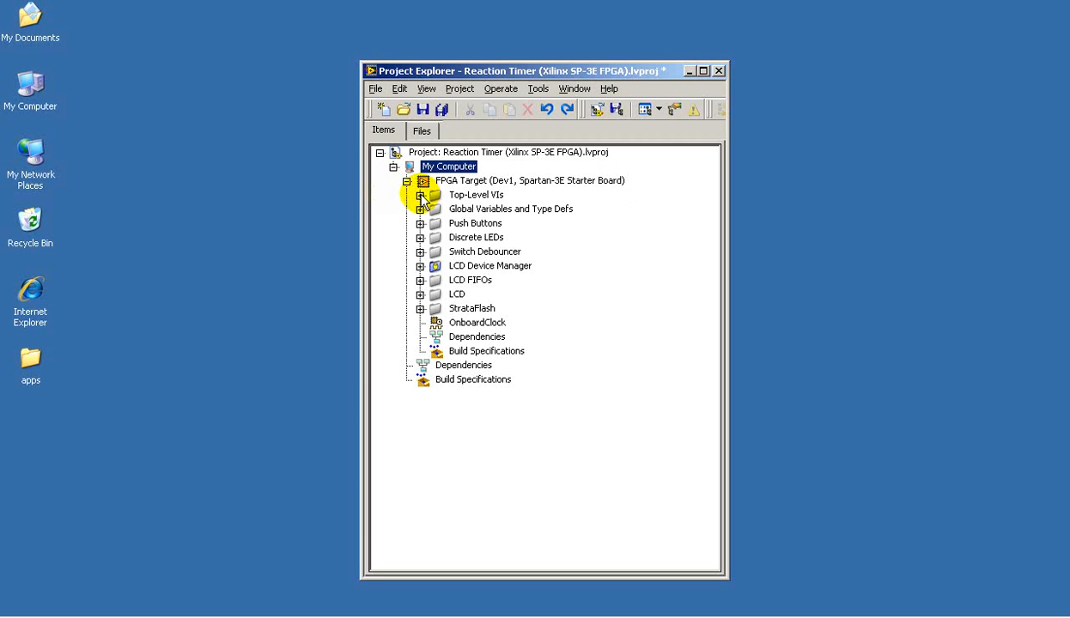
left_click(420, 195)
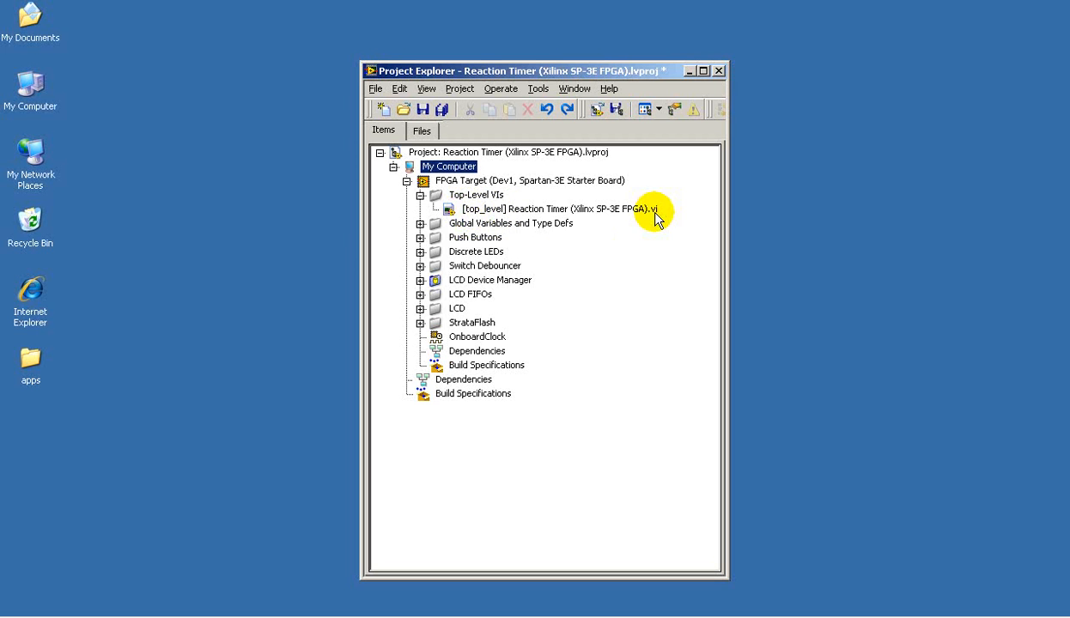
mouse_move(438, 237)
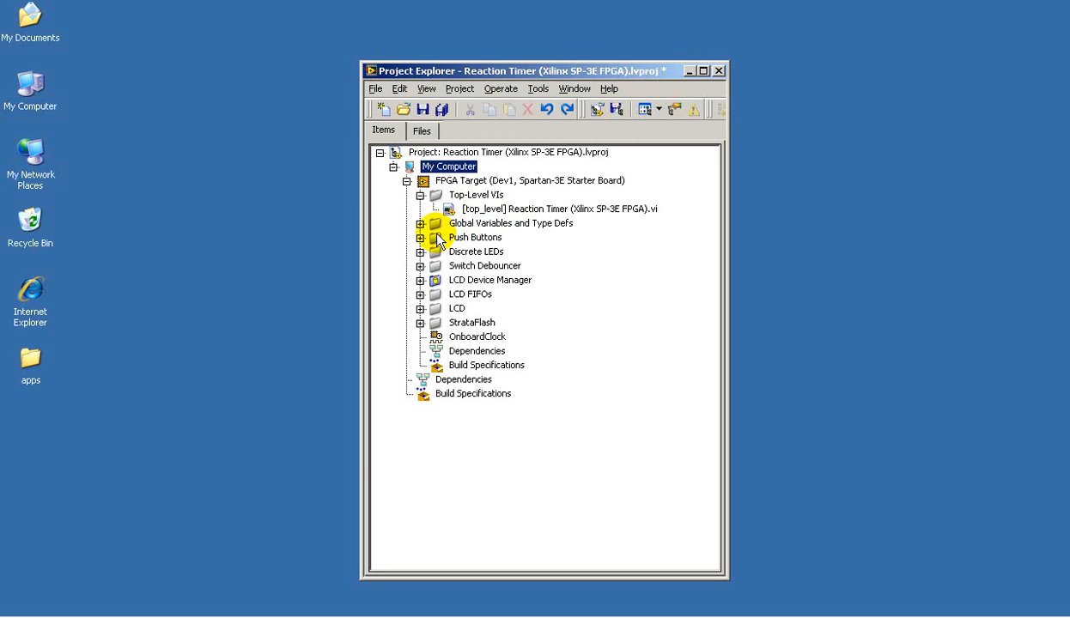
left_click(420, 223)
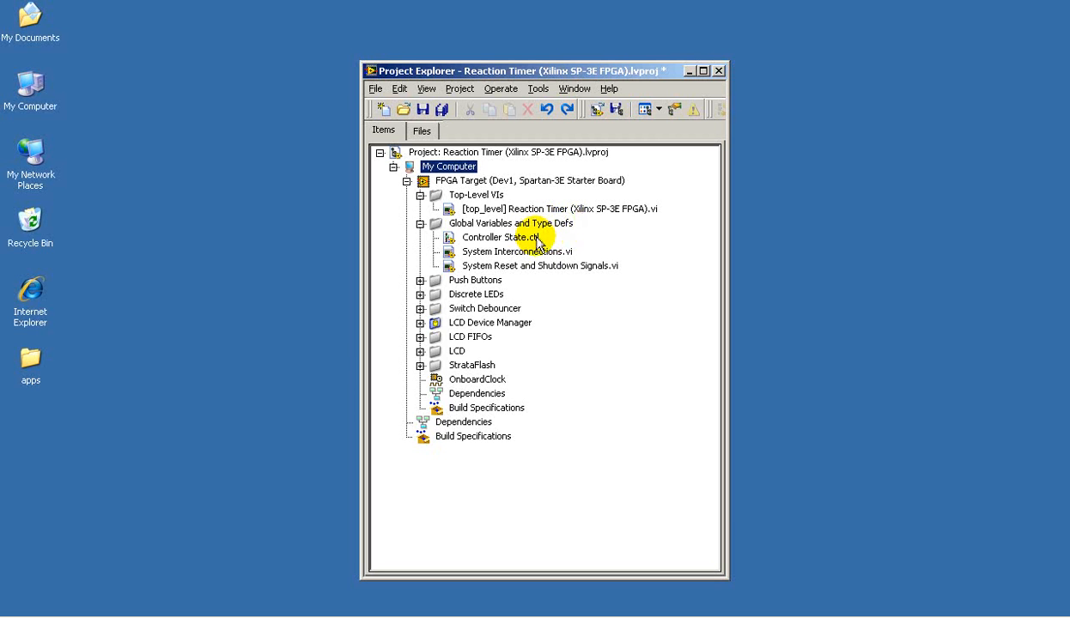
mouse_move(545, 273)
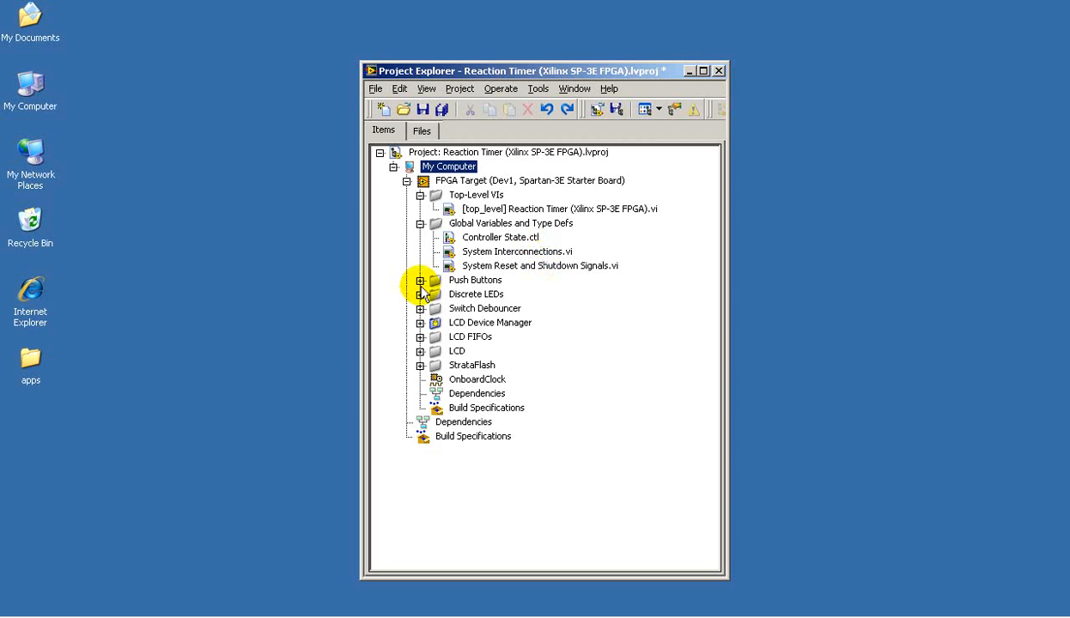
Step: Browse the Discrete LEDs folder, then expand Switch Debouncer to show Debounce Switch
left_click(420, 280)
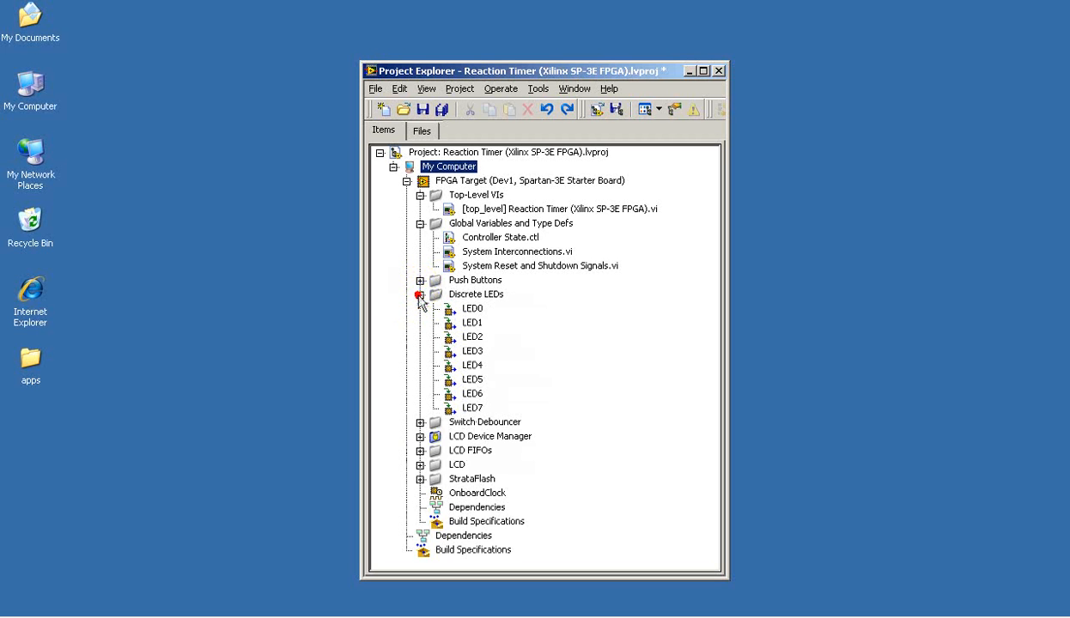
left_click(420, 294)
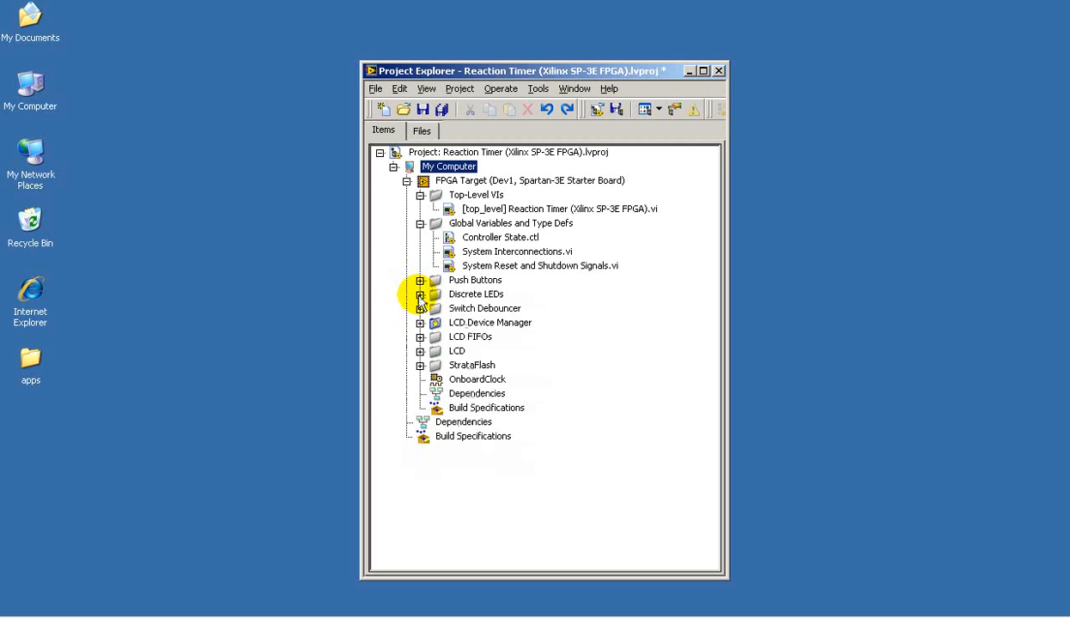
left_click(420, 308)
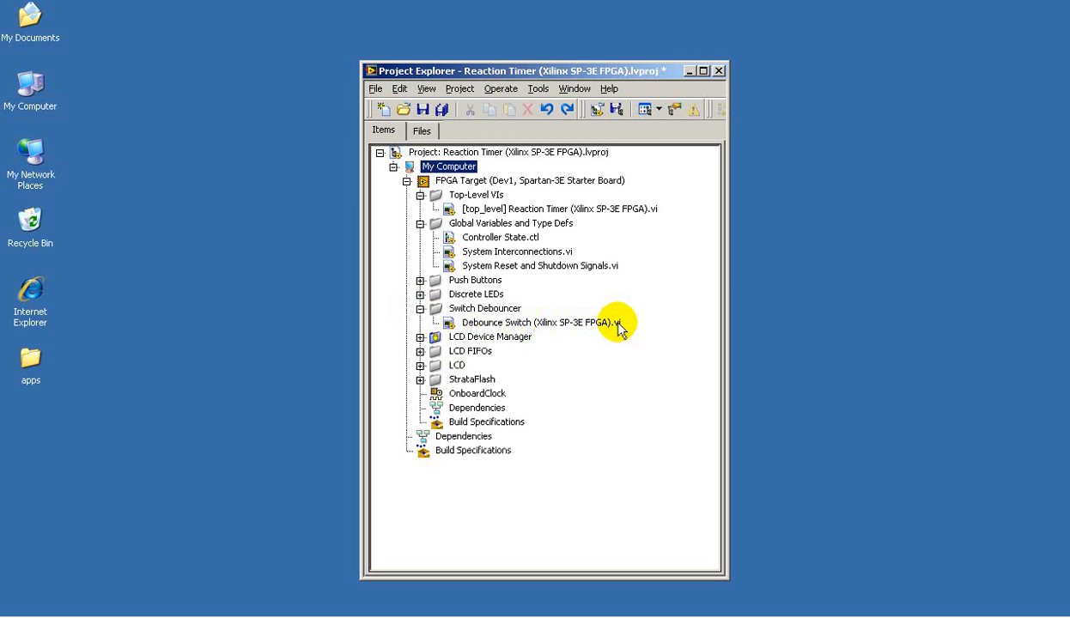
mouse_move(420, 336)
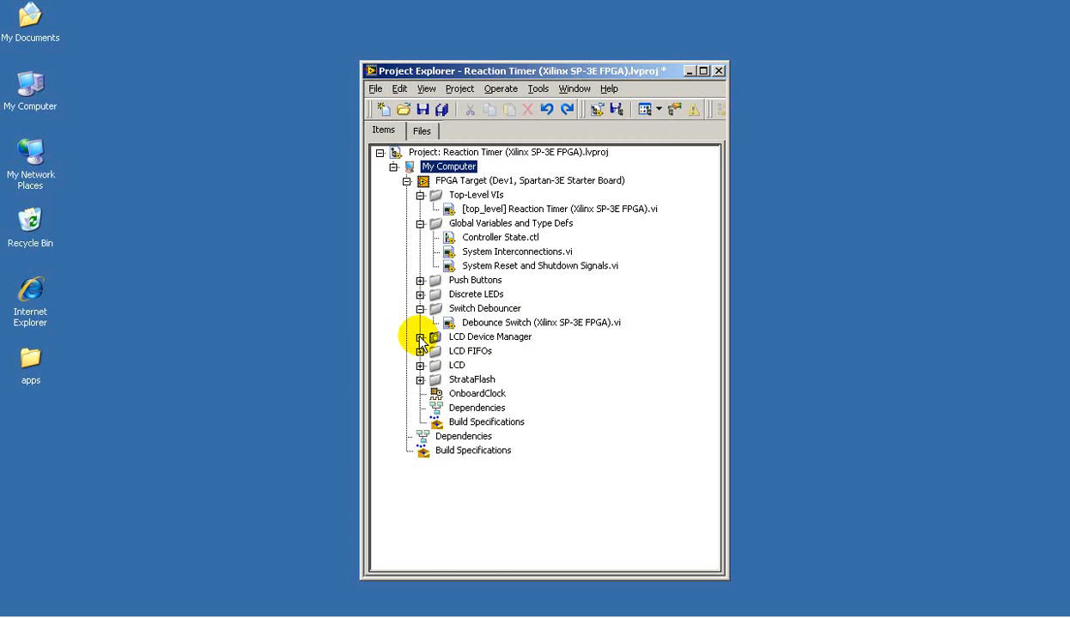
Step: Review the LCD Device Manager, LCD and StrataFlash folders, then select the top-level Reaction Timer VI
left_click(421, 337)
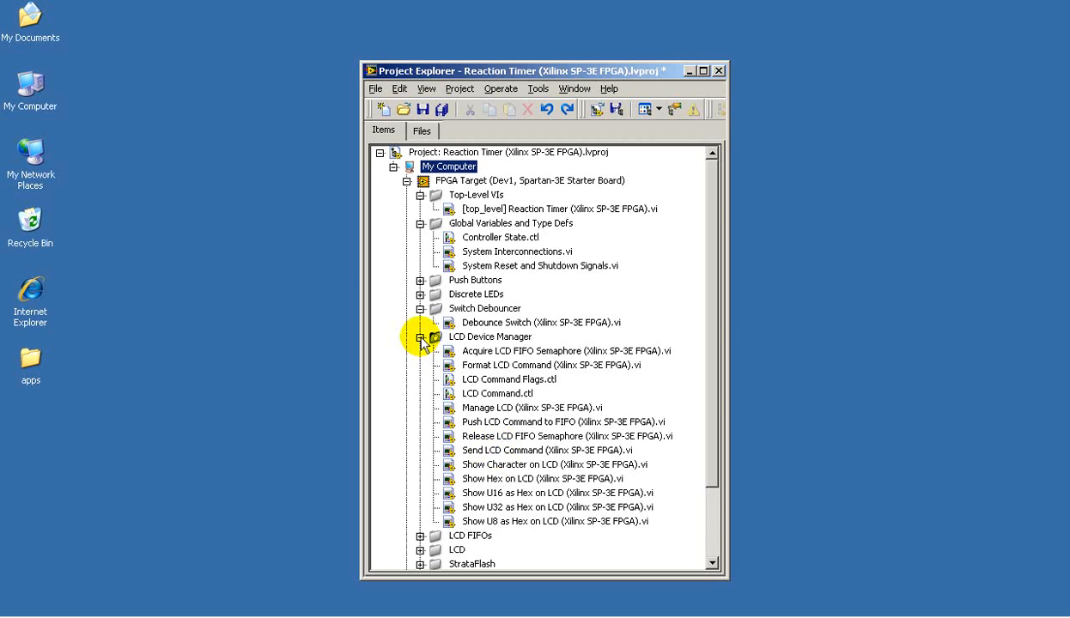
left_click(420, 336)
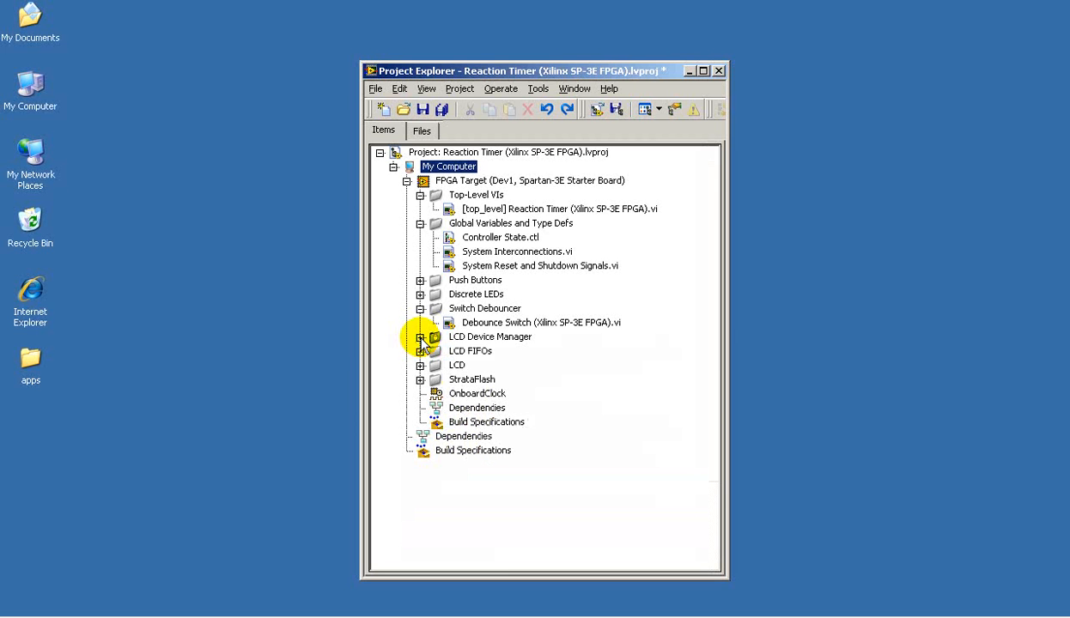
left_click(420, 351)
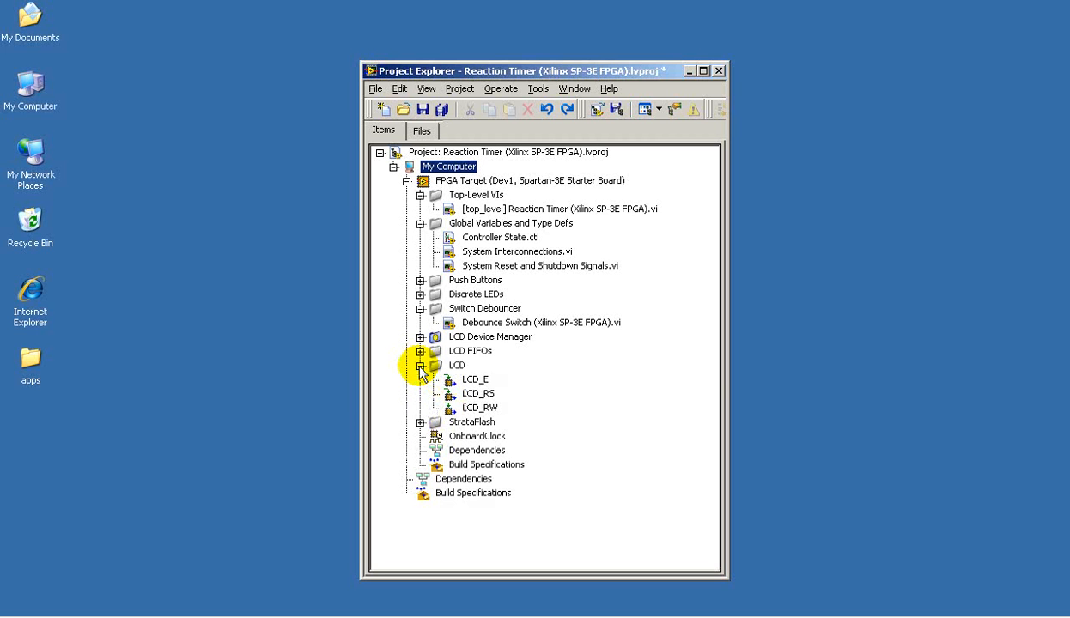
left_click(420, 365)
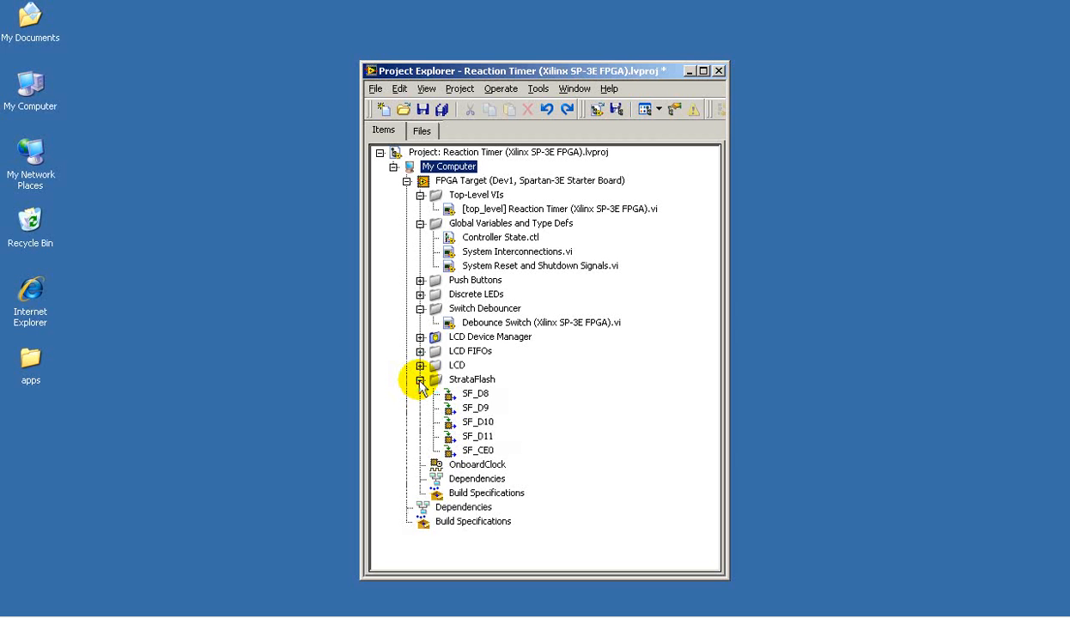
left_click(420, 380)
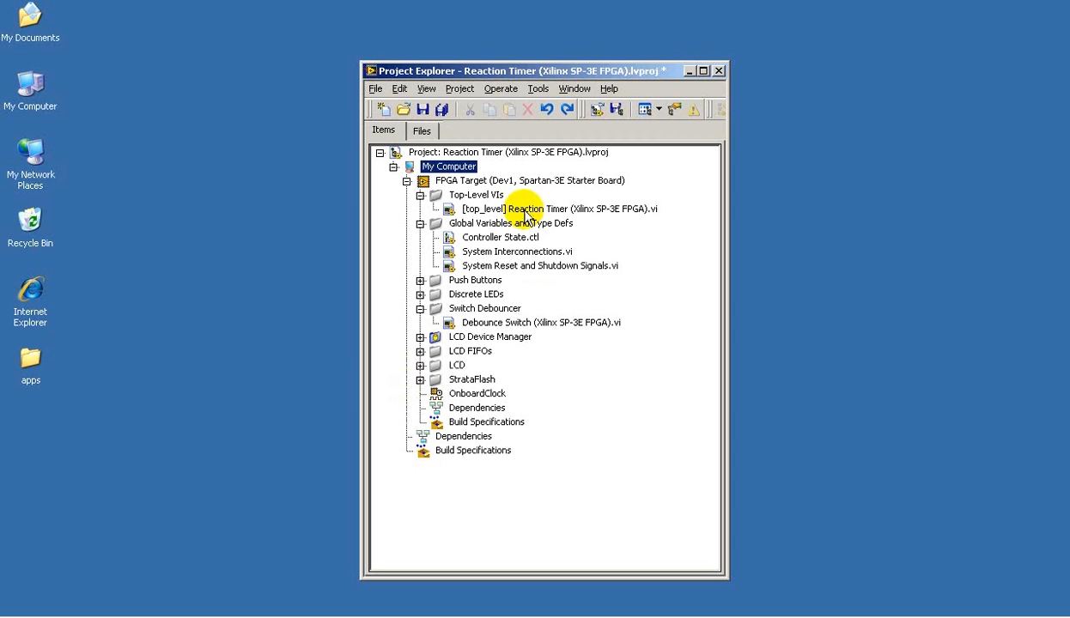
left_click(552, 208)
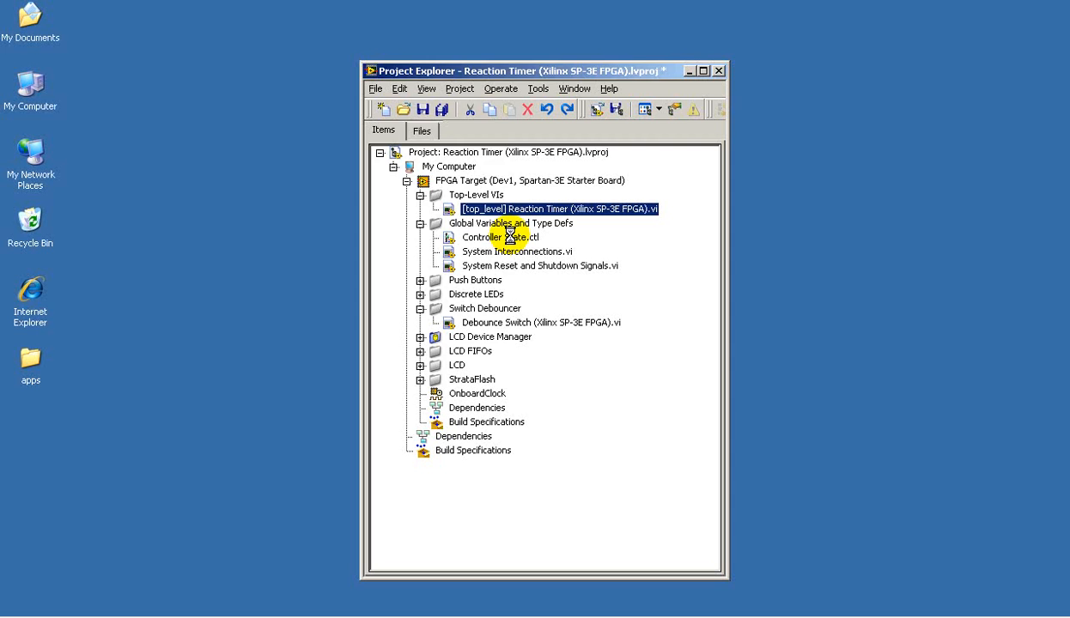
Step: Open the [top_level] Reaction Timer VI and show its block diagram
double_click(558, 209)
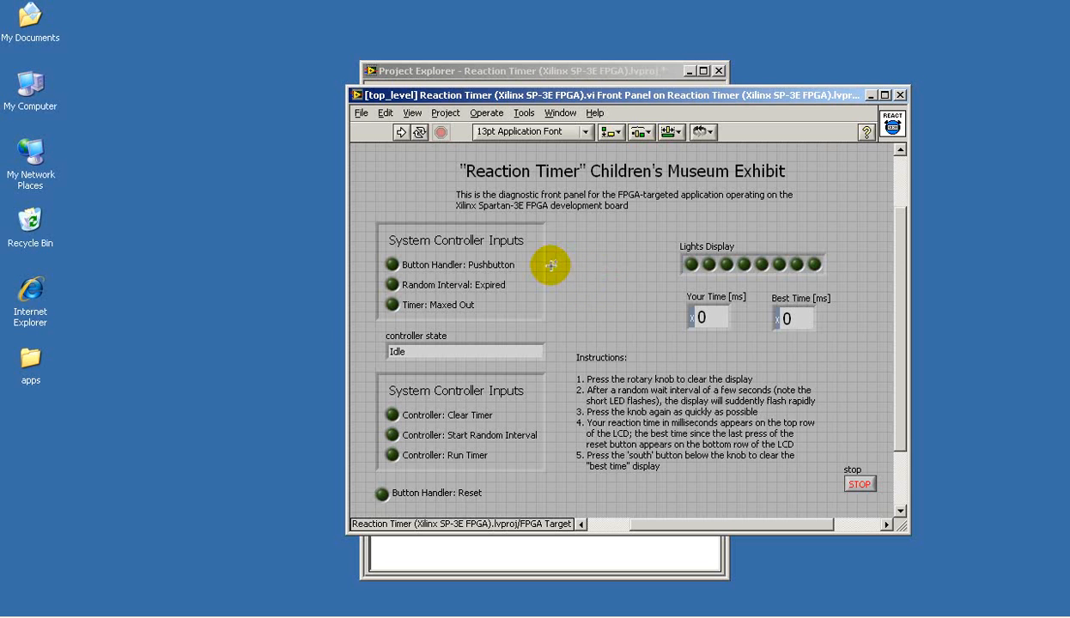
left_click(550, 430)
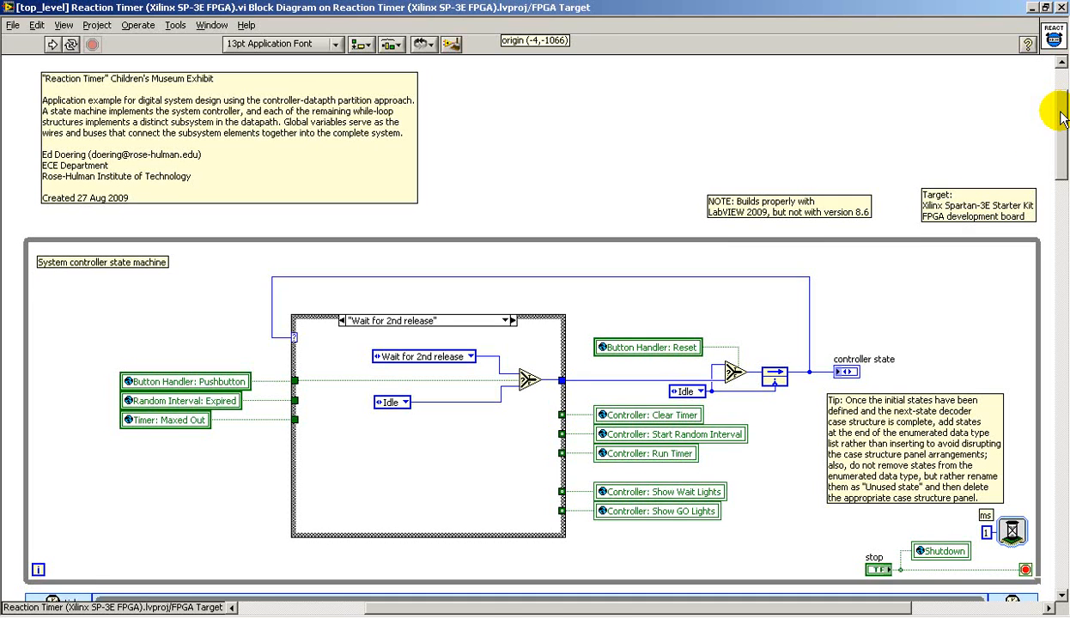
Step: Scroll the block diagram past the subsystem loops to the front panel diagnostic indicators
scroll("down", 3)
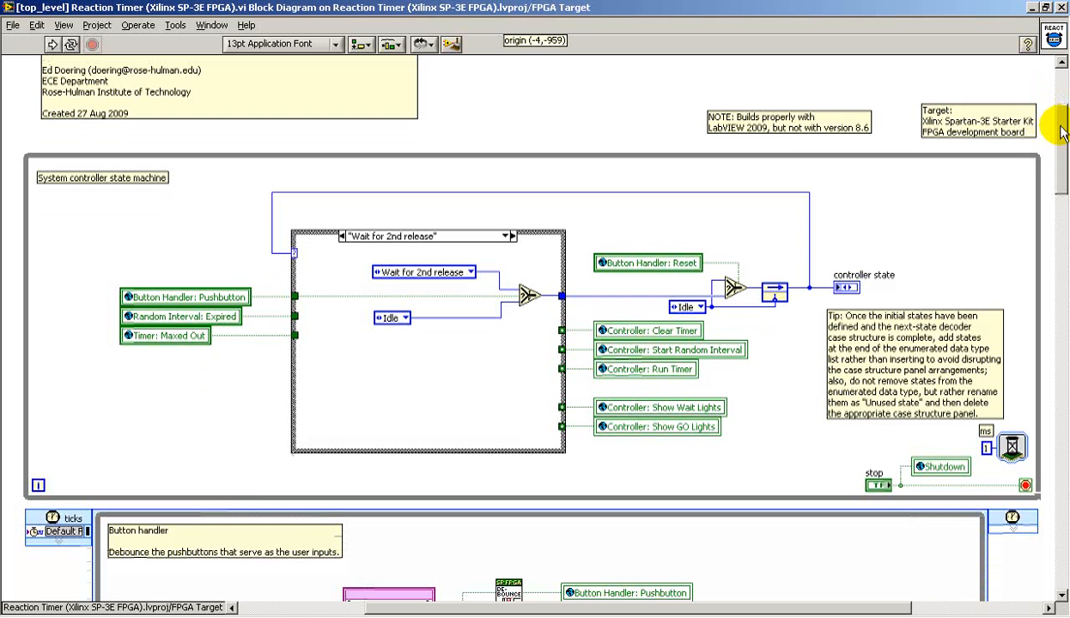
scroll("down", 3)
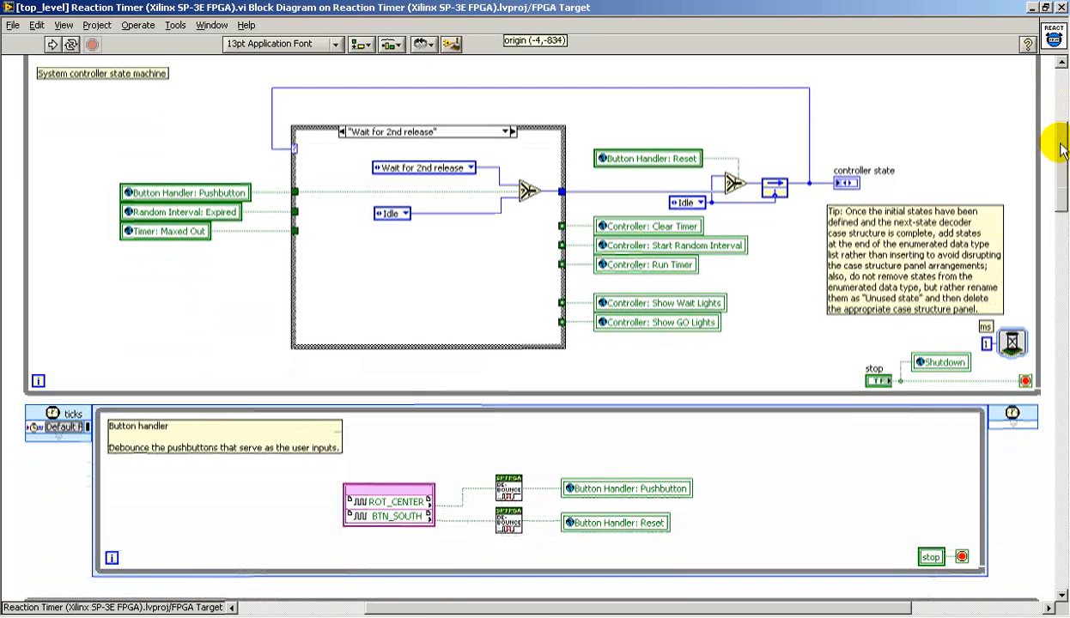
scroll("down", 3)
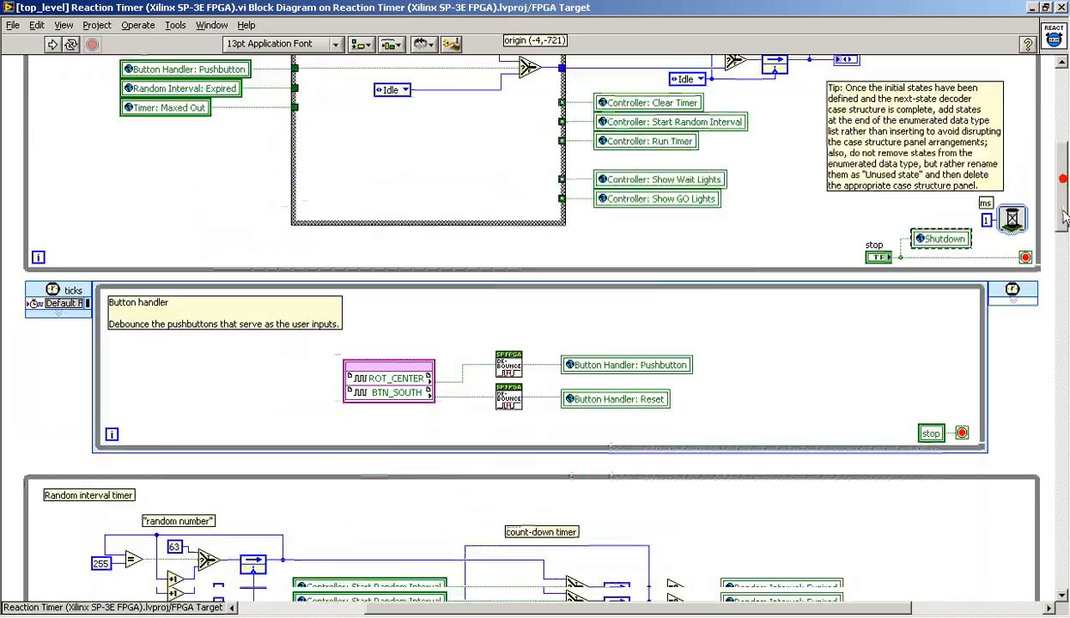
scroll("down", 3)
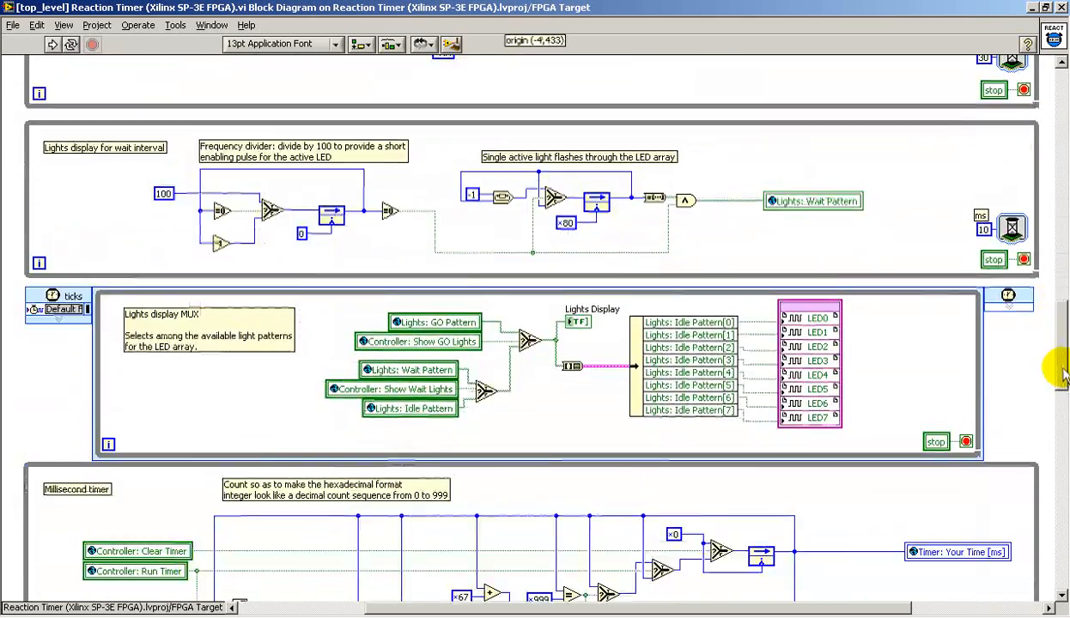
scroll("down", 3)
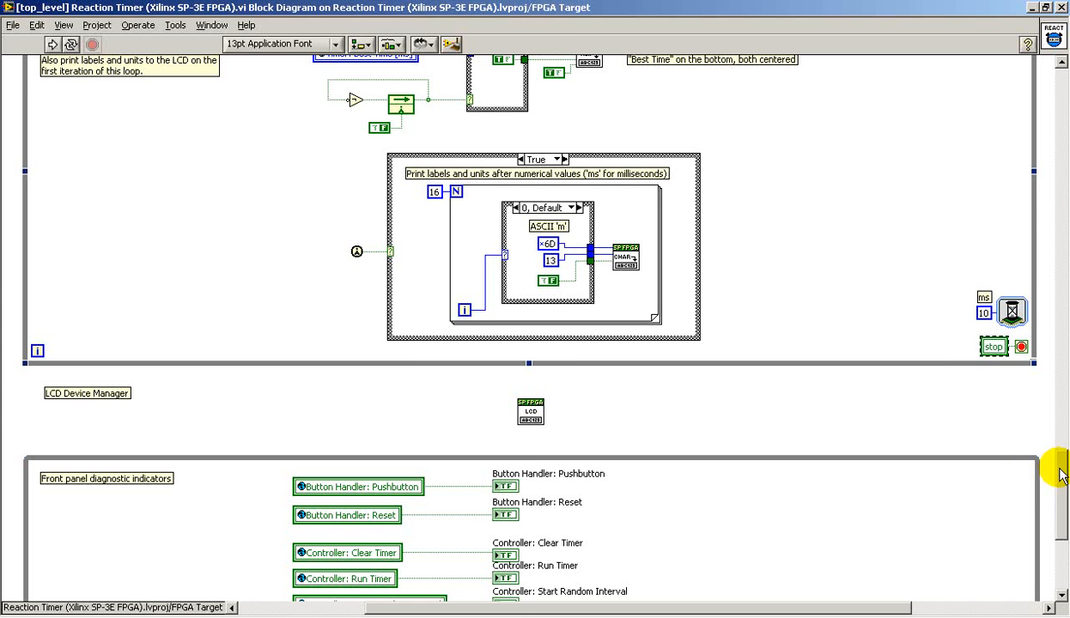
Step: Scroll the block diagram back to the button handler loop near the top
scroll("down", 3)
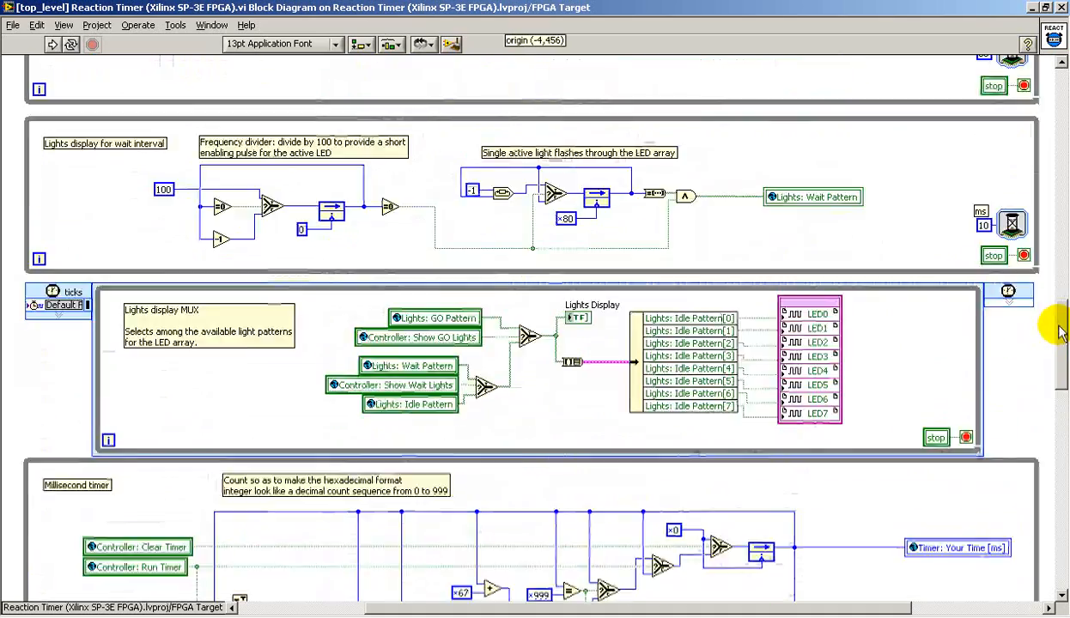
scroll("down", 3)
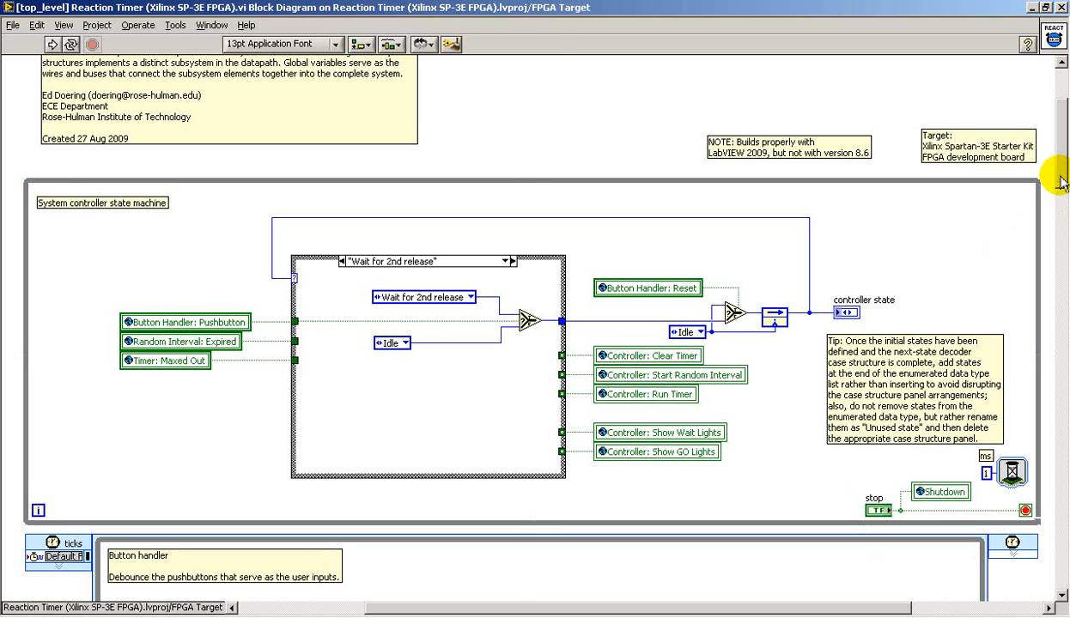
scroll("down", 3)
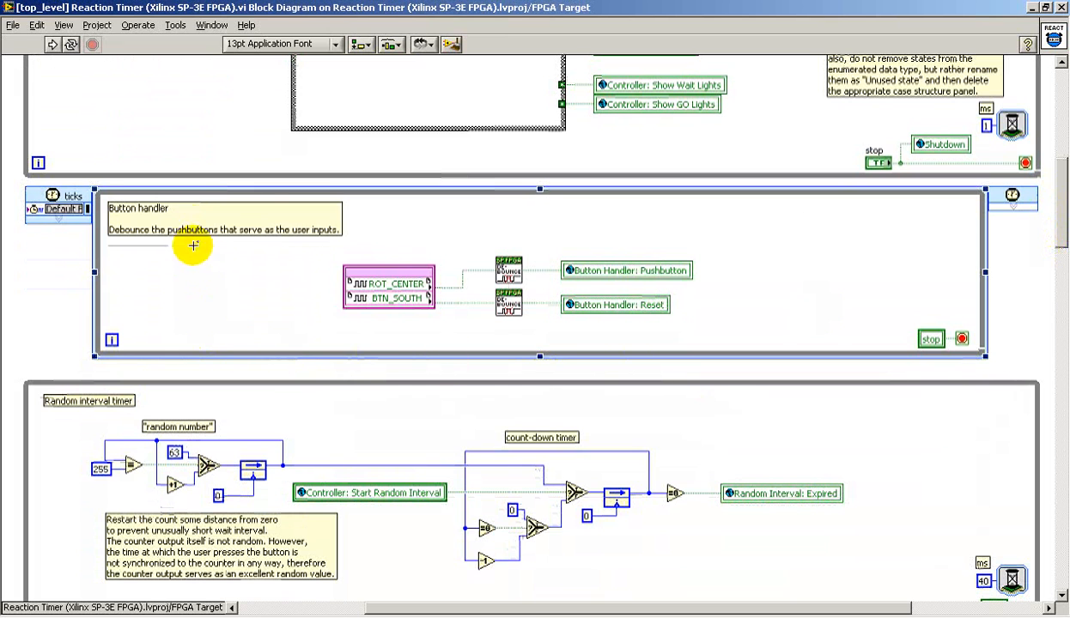
mouse_move(505, 356)
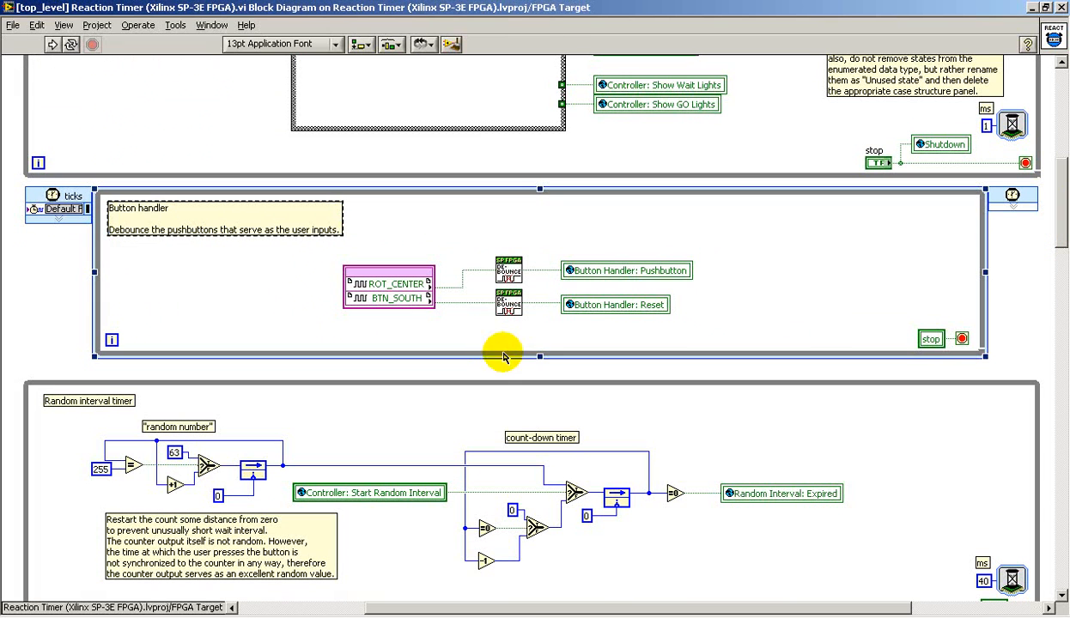
mouse_move(545, 341)
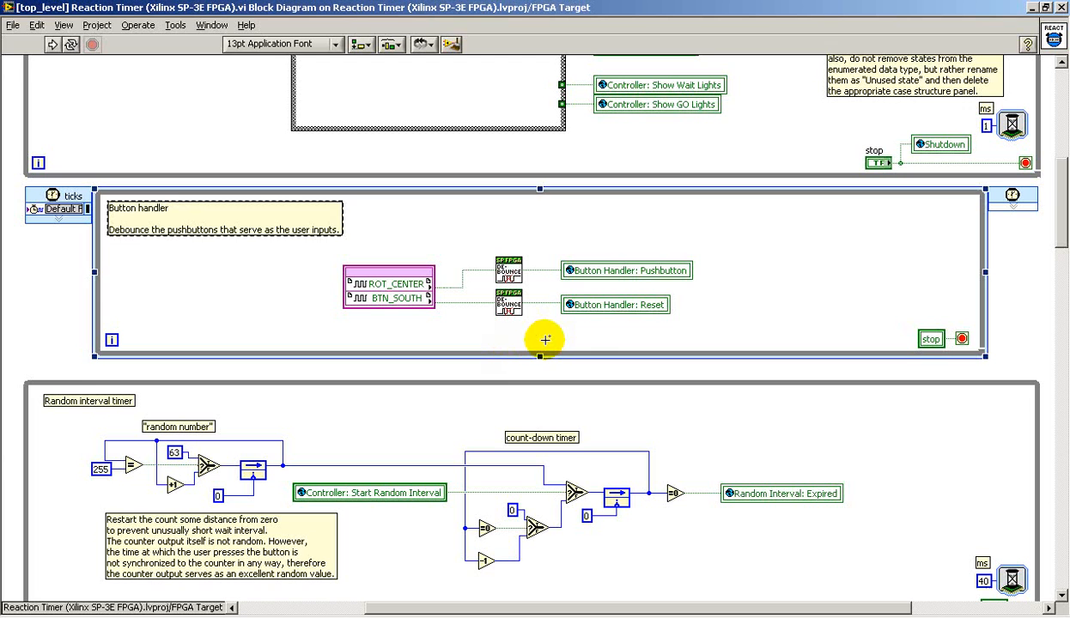
mouse_move(602, 341)
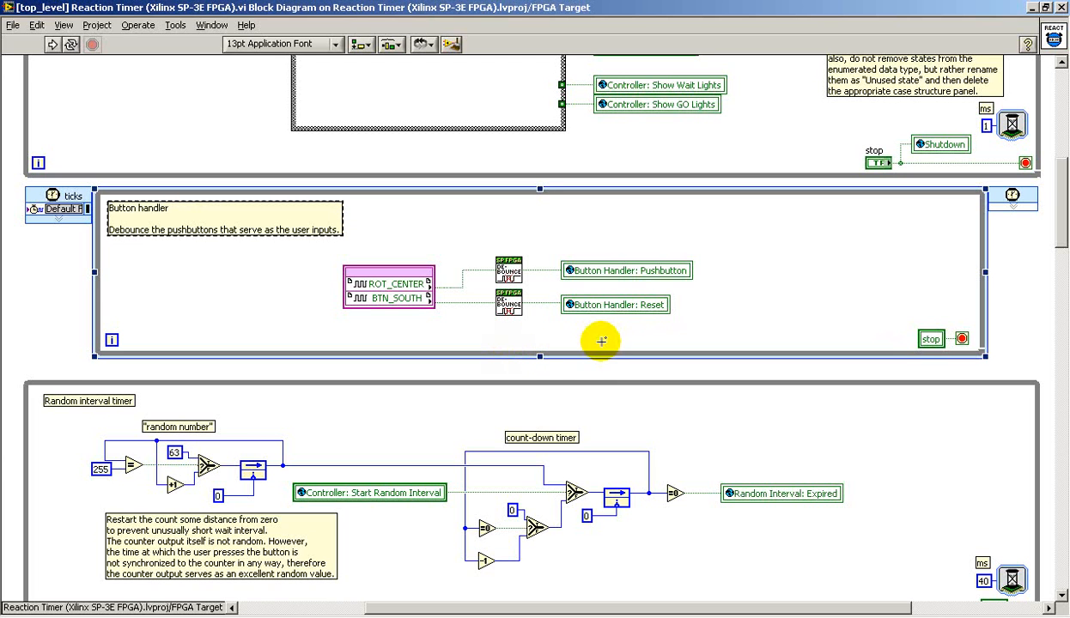
mouse_move(712, 321)
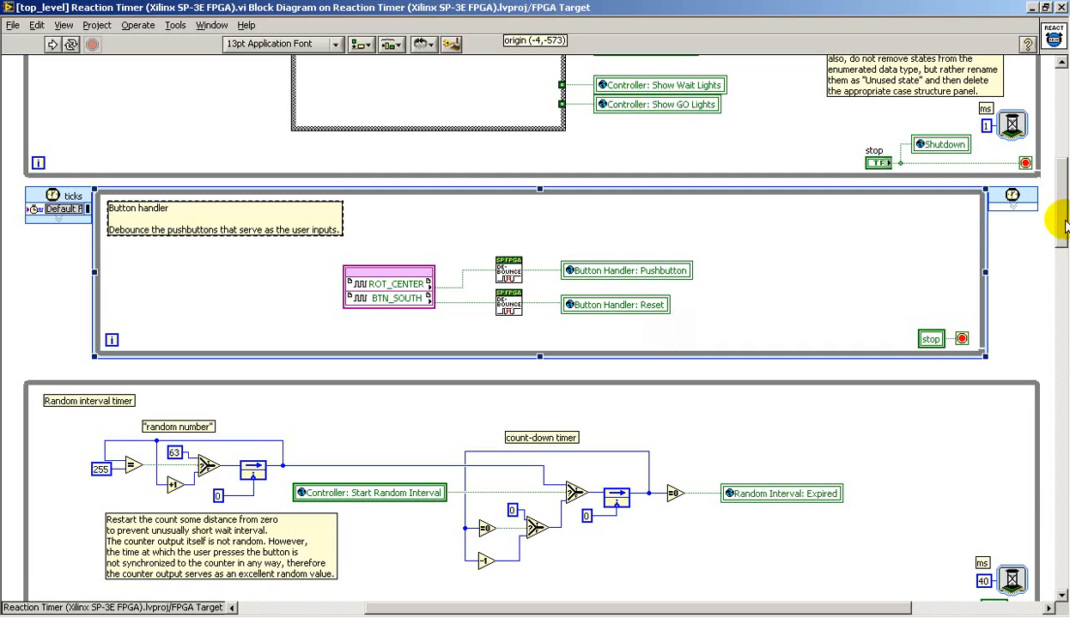
Step: Scroll slightly down to show the random interval timer and idle-mode lights display loops
scroll("down", 3)
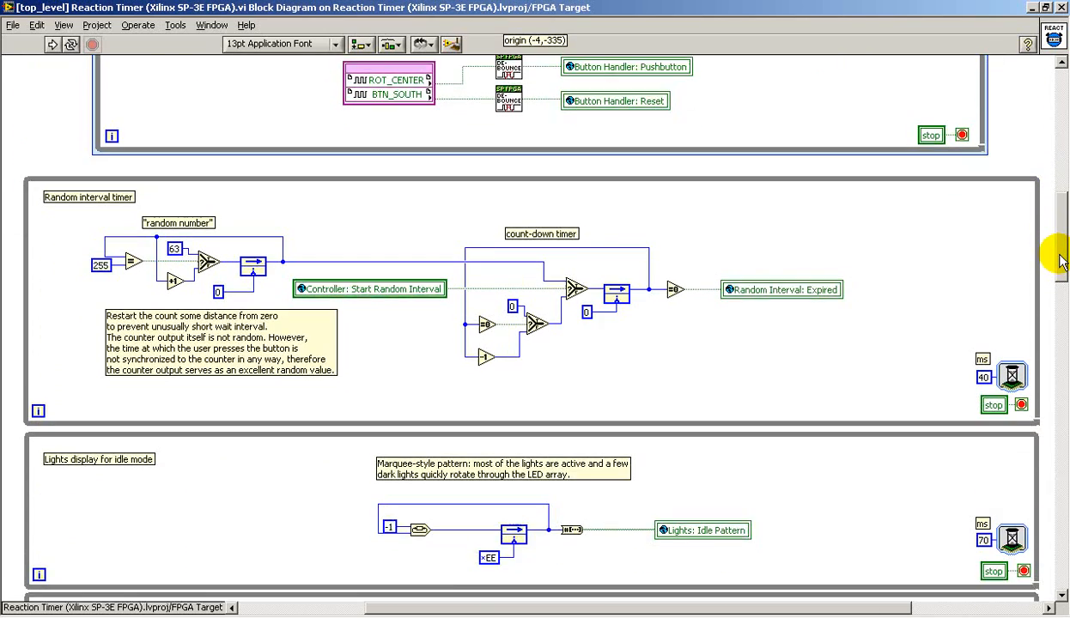
Step: Scroll past the GO and wait lights loops to the lights display MUX and millisecond timer
scroll("down", 3)
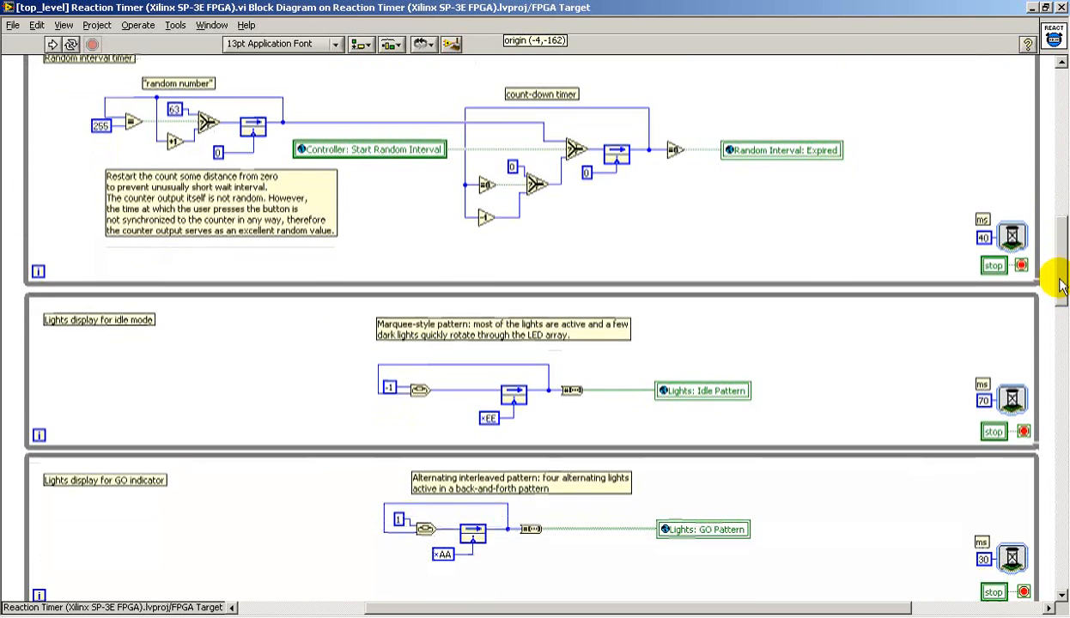
scroll("down", 3)
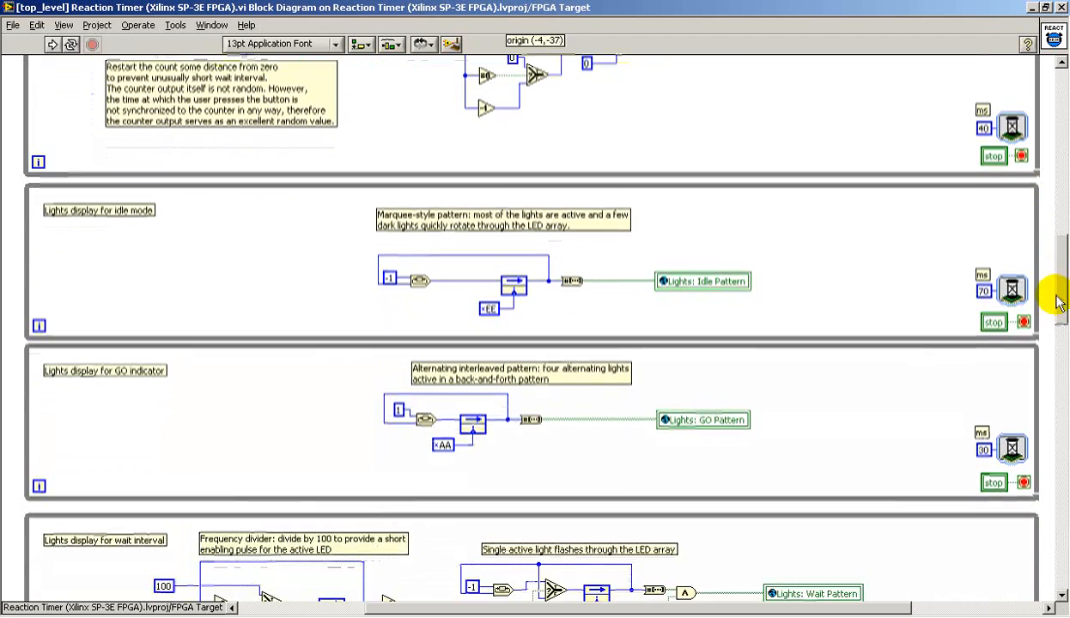
scroll("down", 3)
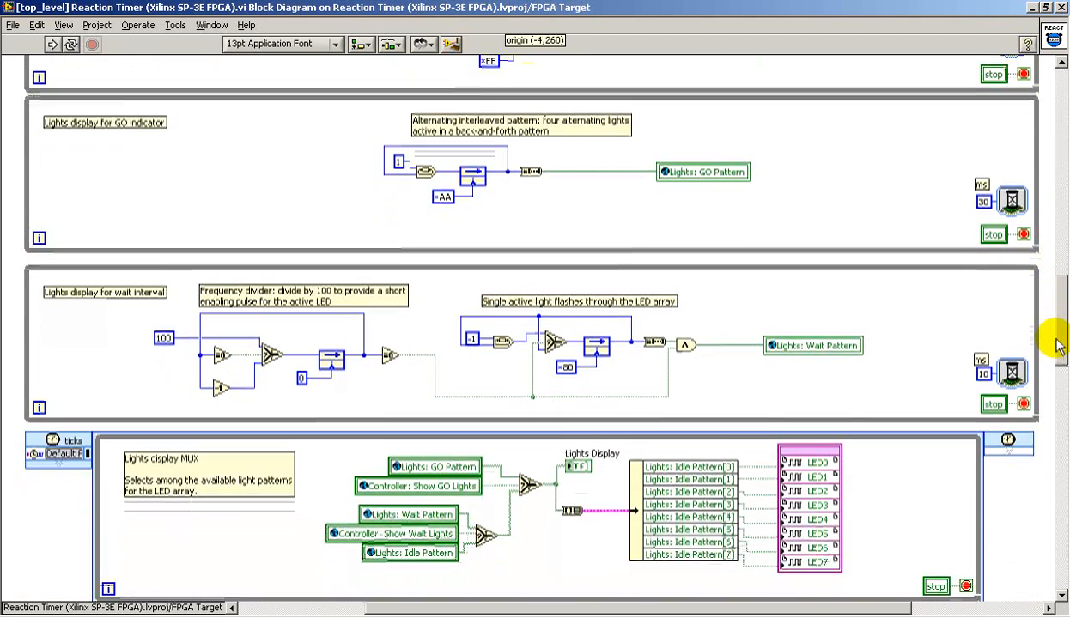
scroll("down", 3)
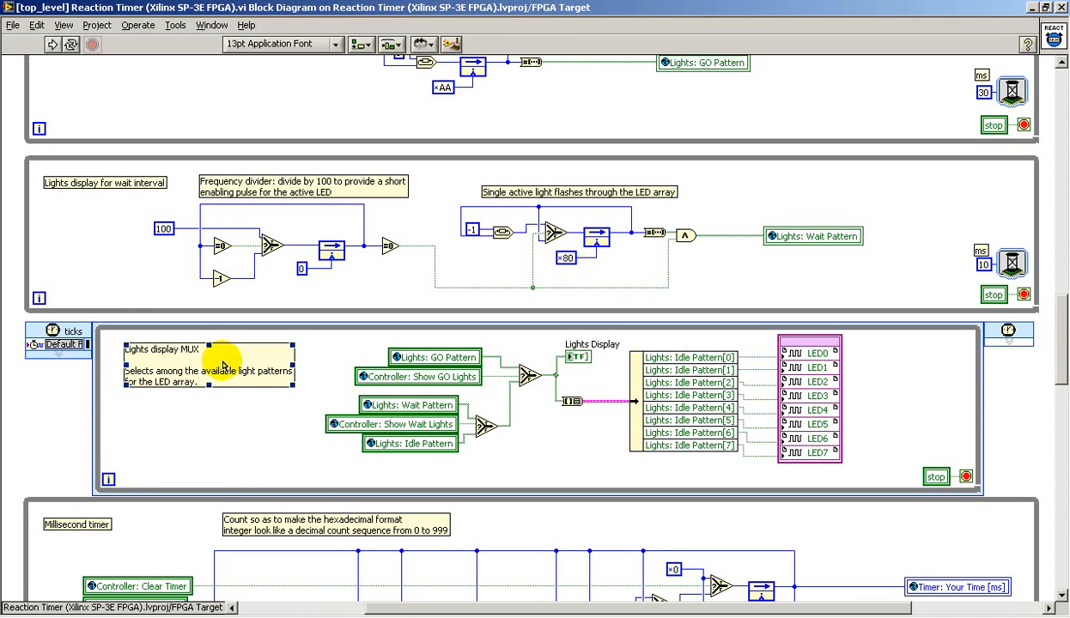
mouse_move(399, 468)
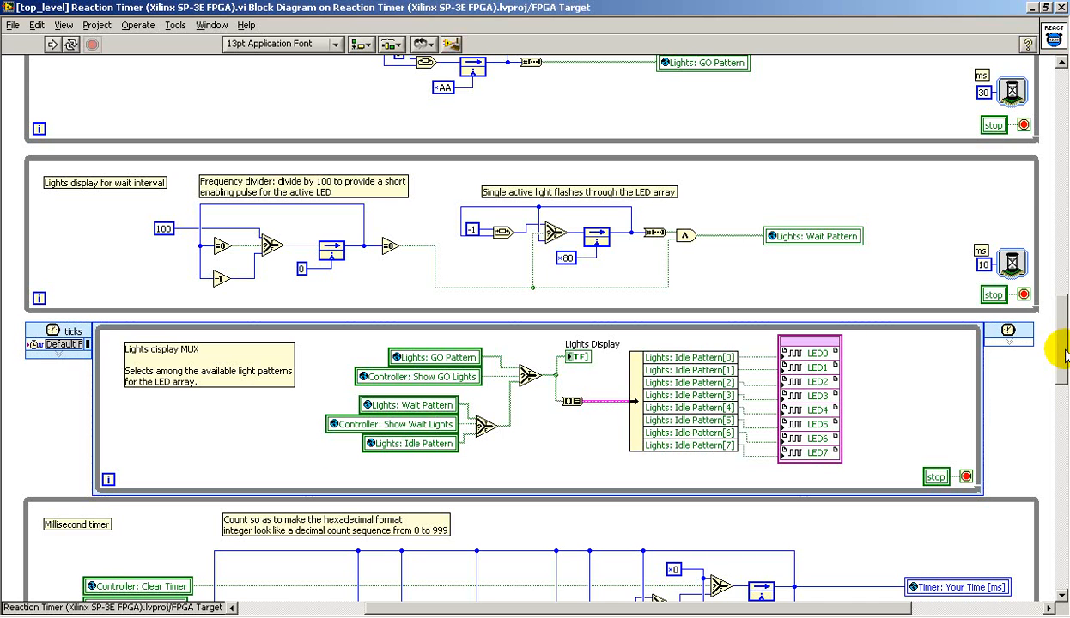
scroll("down", 3)
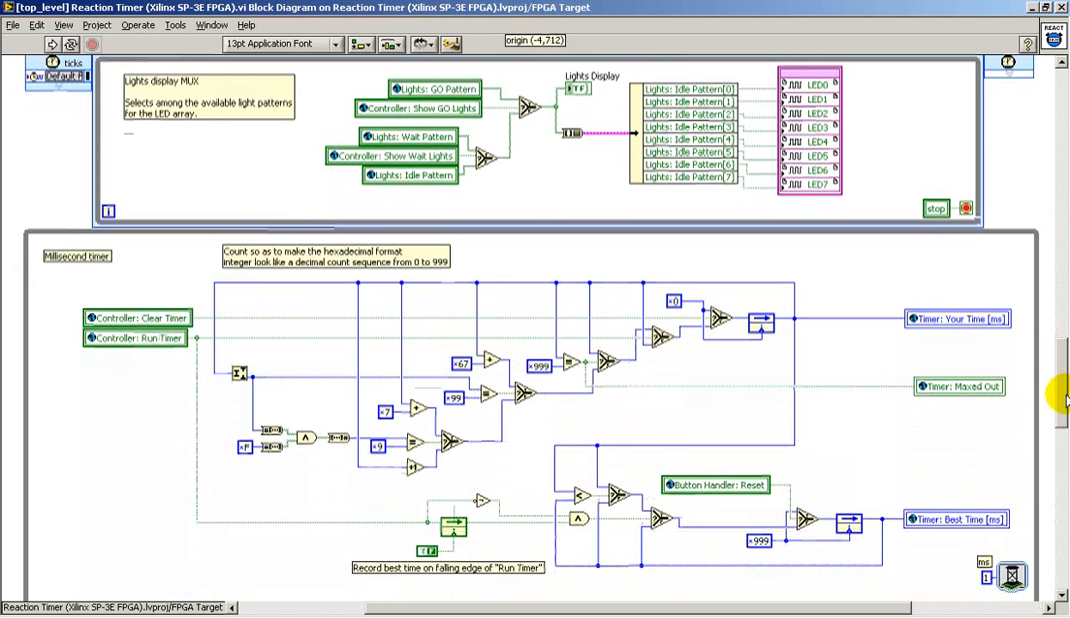
Step: Scroll down until the LCD MUX loop and LCD Device Manager subVI appear
scroll("down", 3)
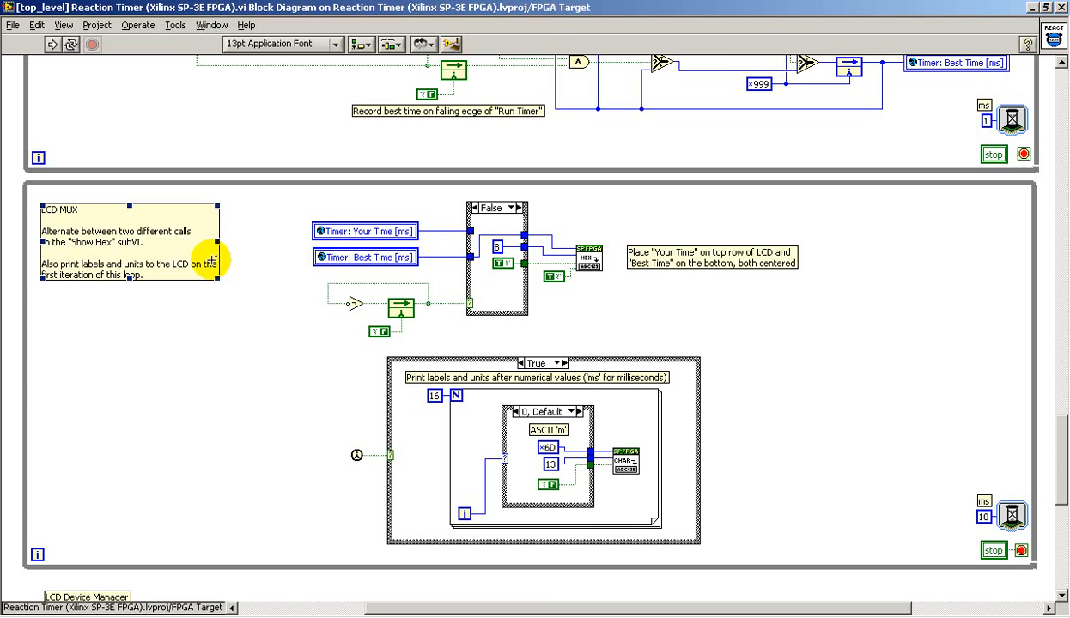
scroll("down", 3)
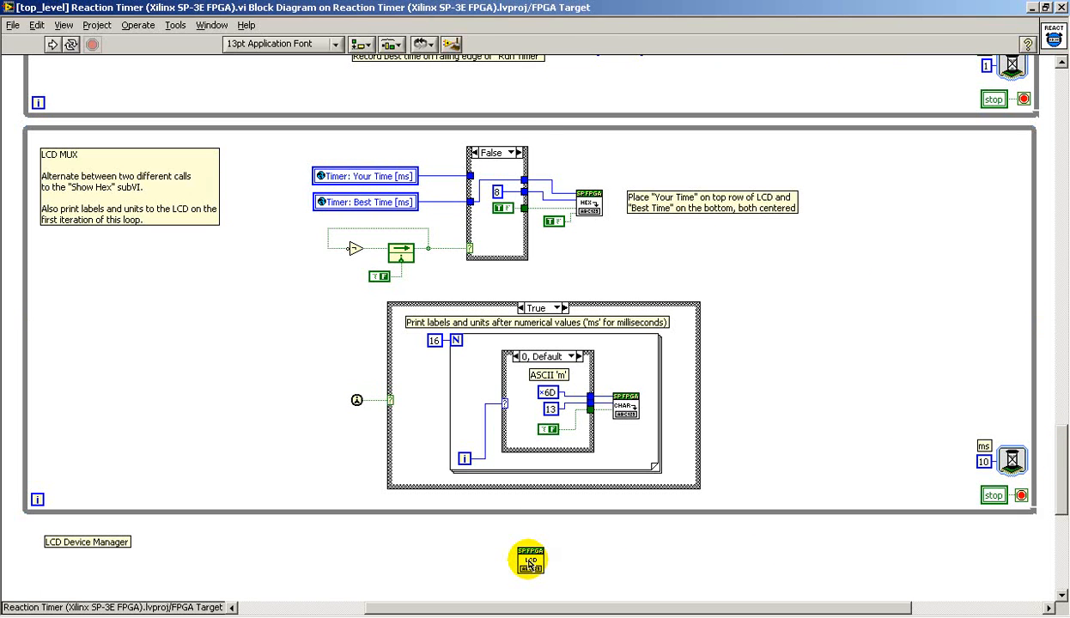
Step: Open the LCD Device Manager subVI's block diagram and pan right across Manage LCD
double_click(528, 559)
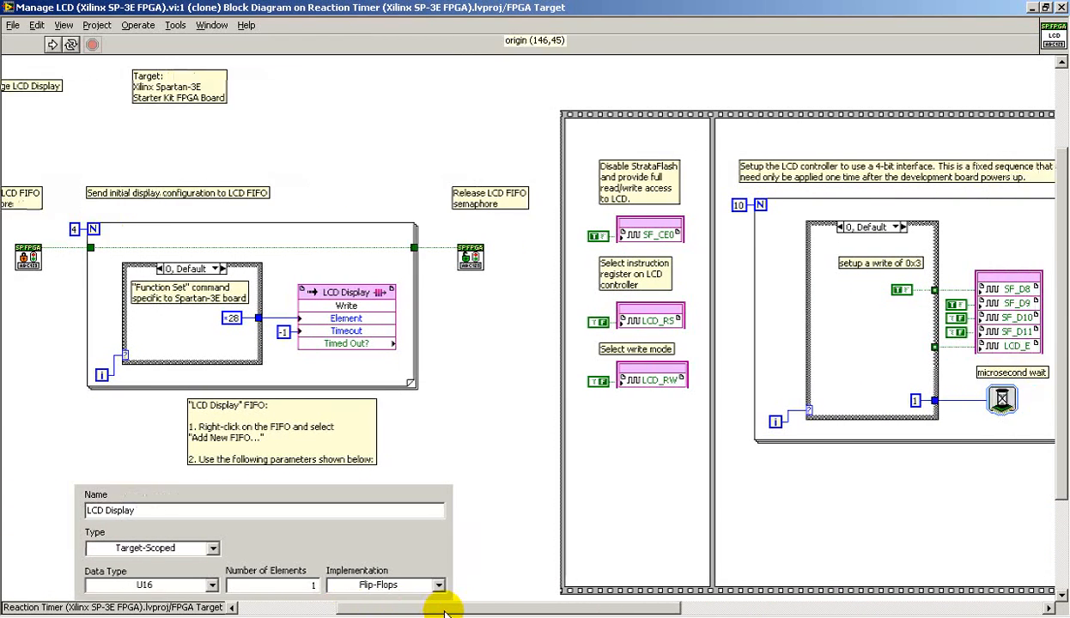
scroll("right", 3)
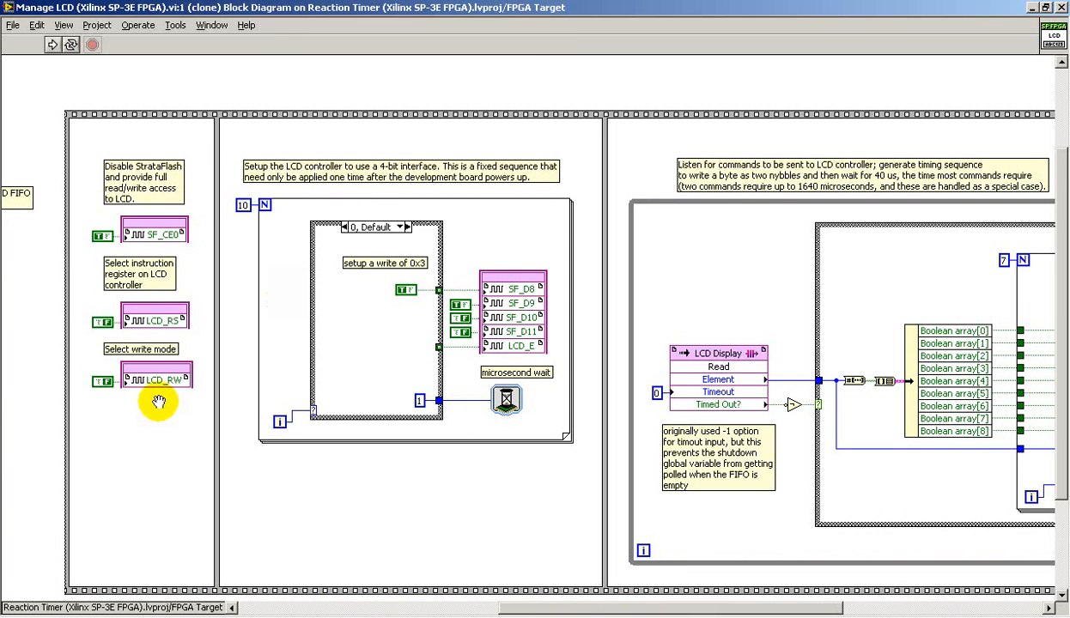
mouse_move(300, 167)
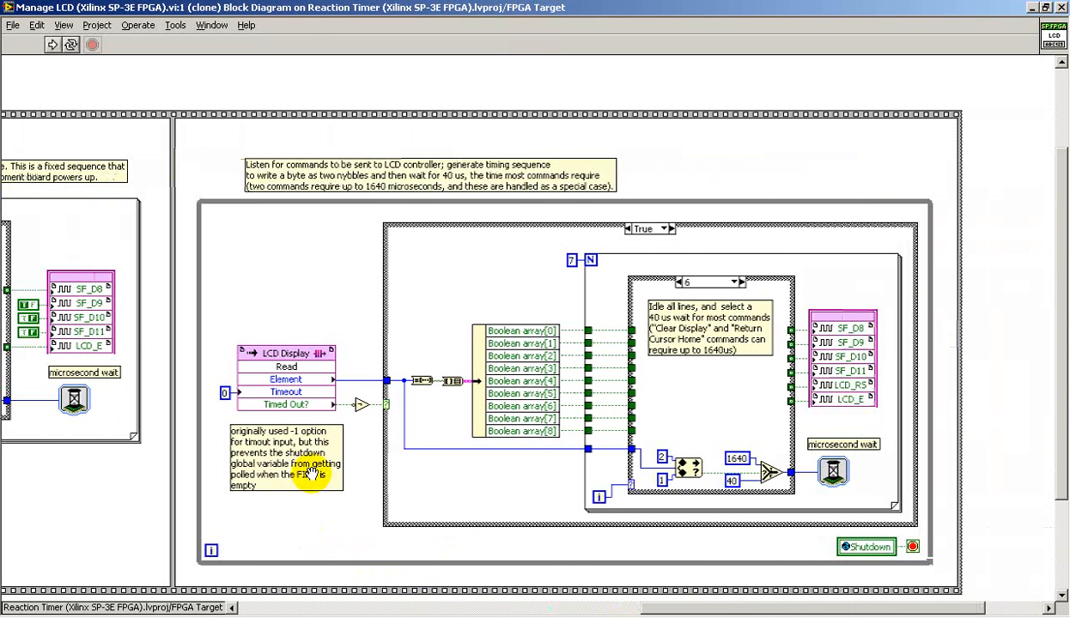
mouse_move(330, 296)
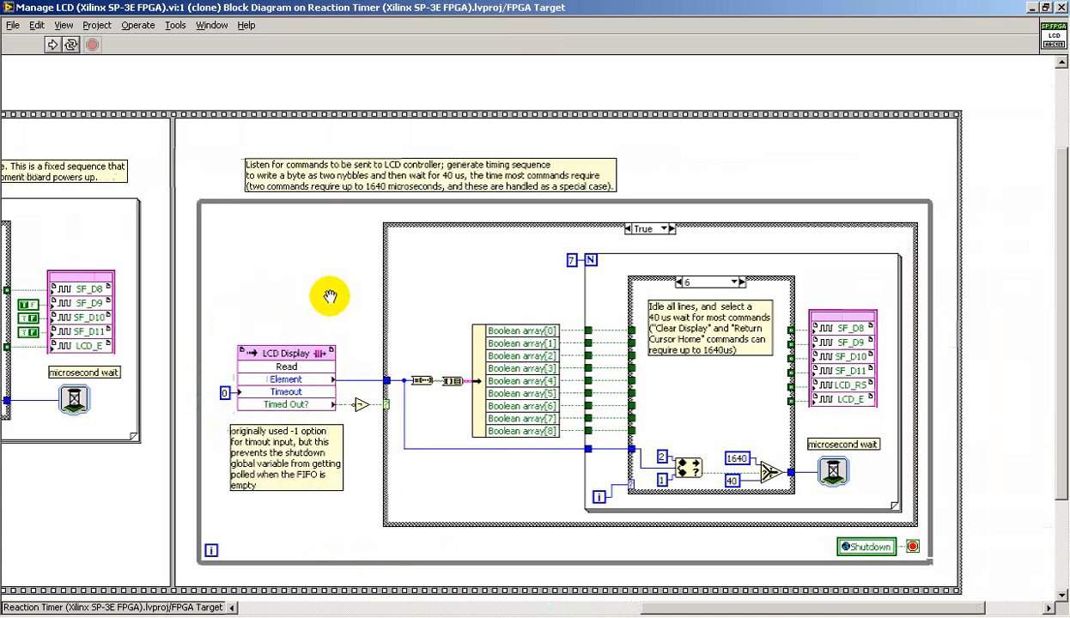
mouse_move(979, 537)
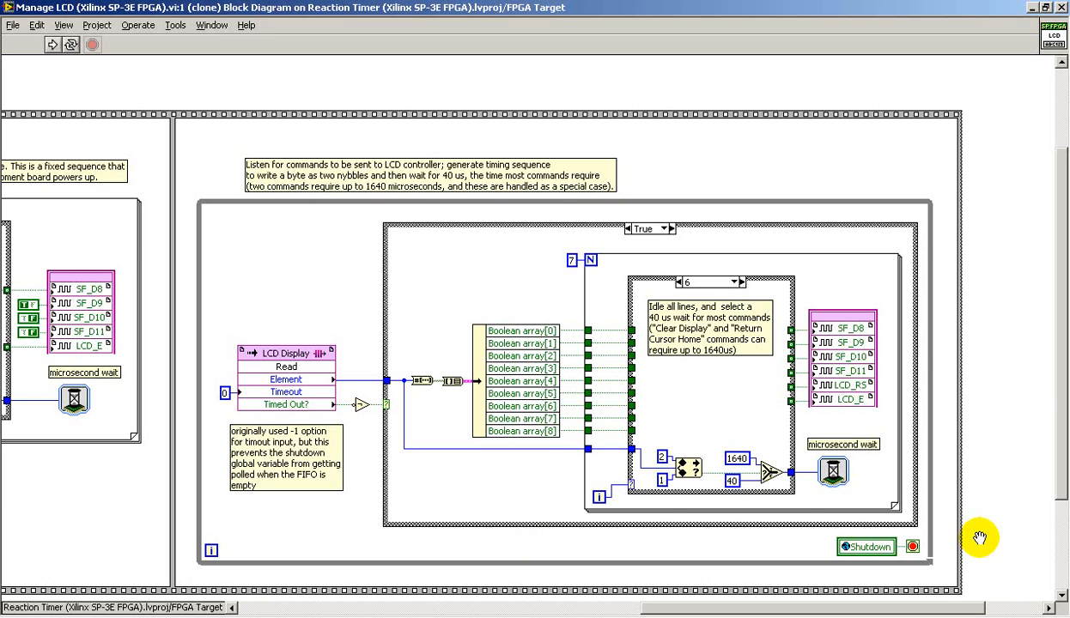
mouse_move(962, 540)
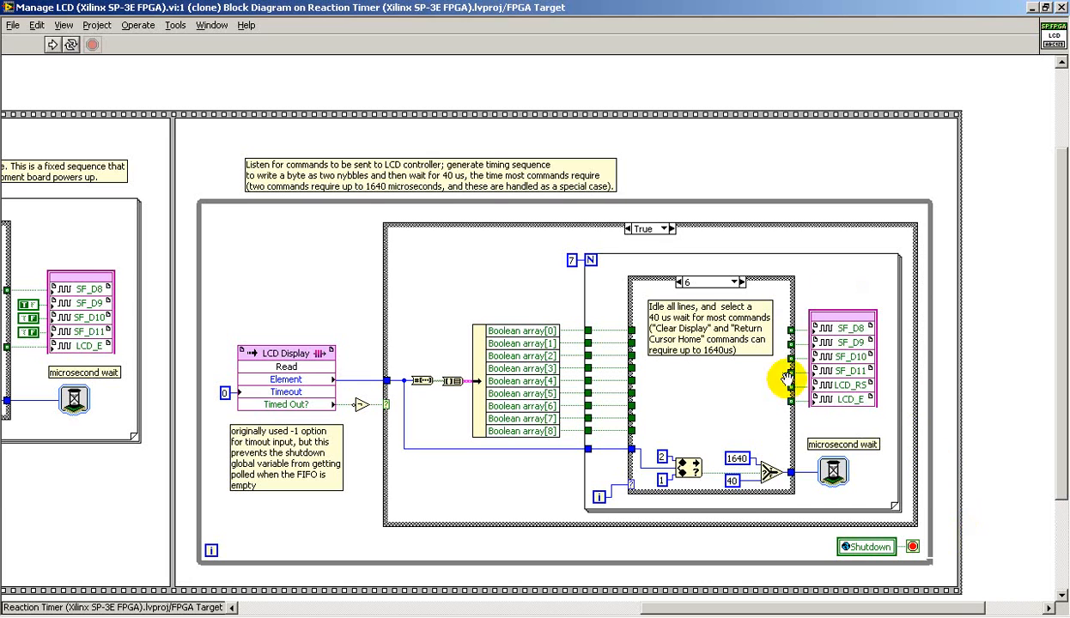
mouse_move(877, 303)
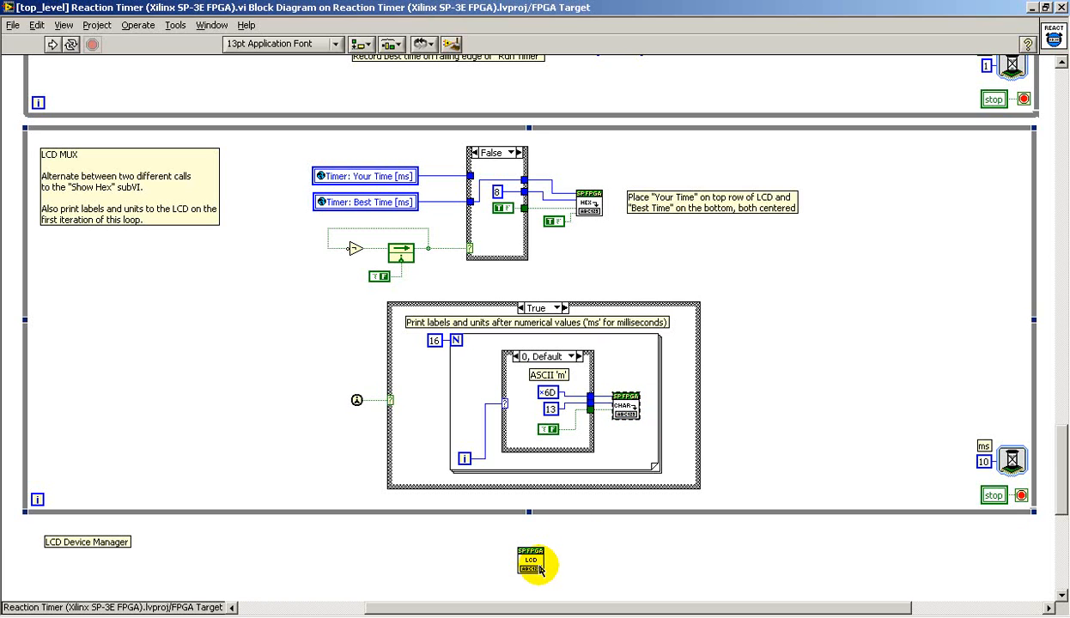
mouse_move(835, 288)
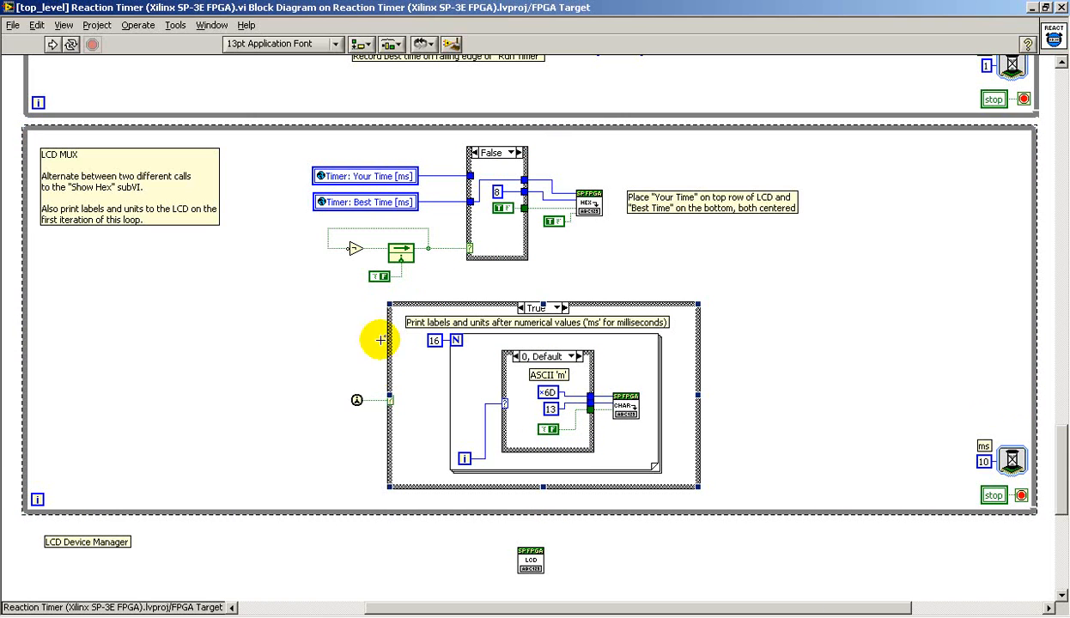
mouse_move(354, 358)
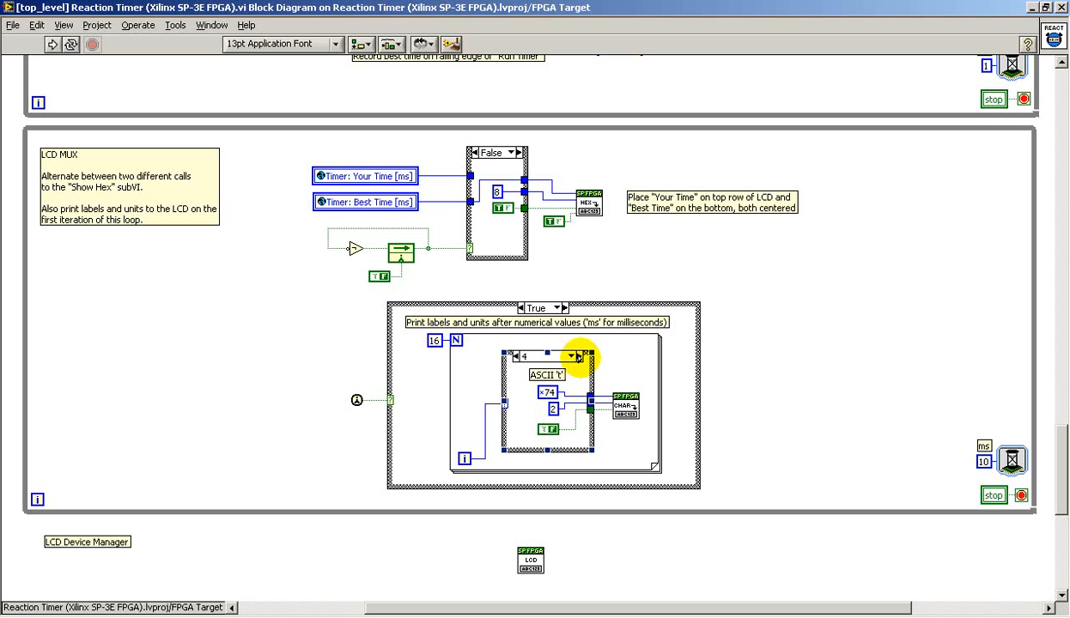
Step: Increment the inner case selector to case 8, sending ':' (hex 3A) to LCD position 6
left_click(574, 355)
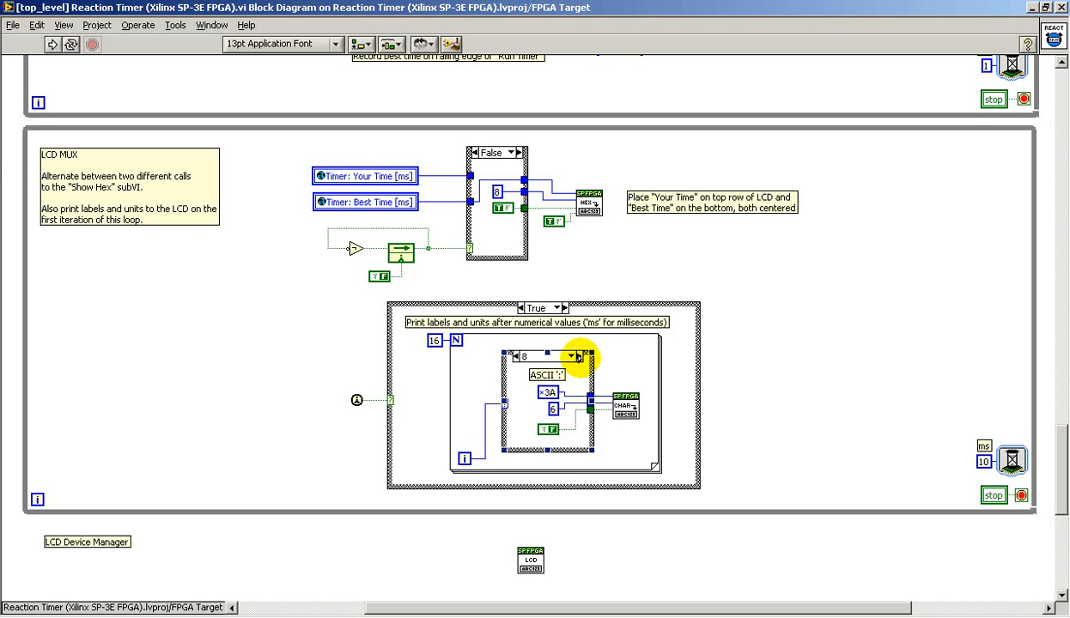
mouse_move(805, 334)
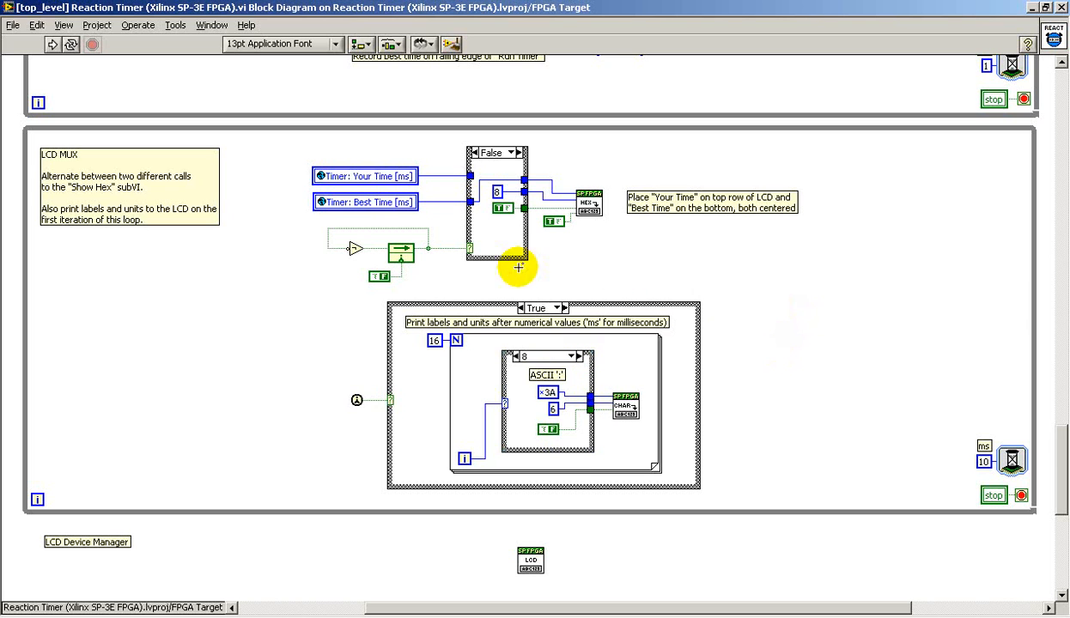
mouse_move(321, 280)
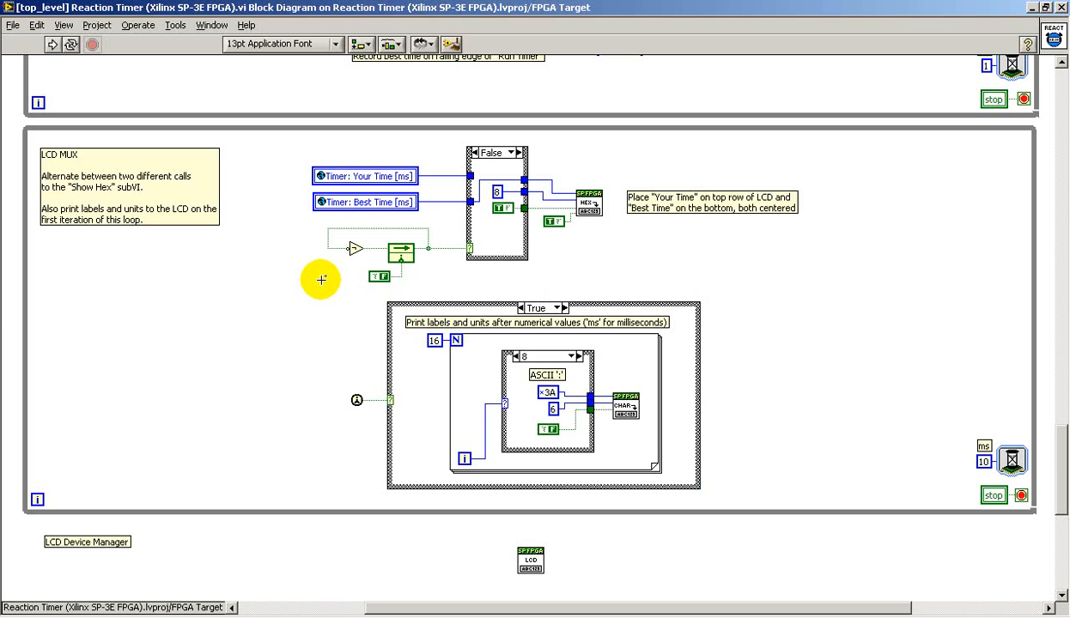
mouse_move(386, 203)
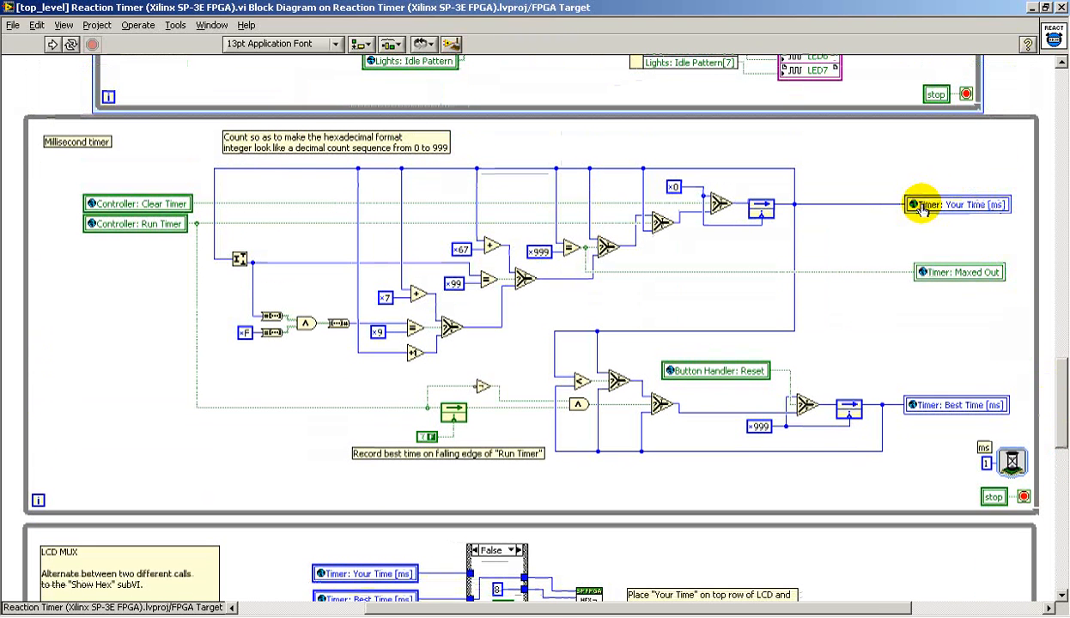
mouse_move(953, 416)
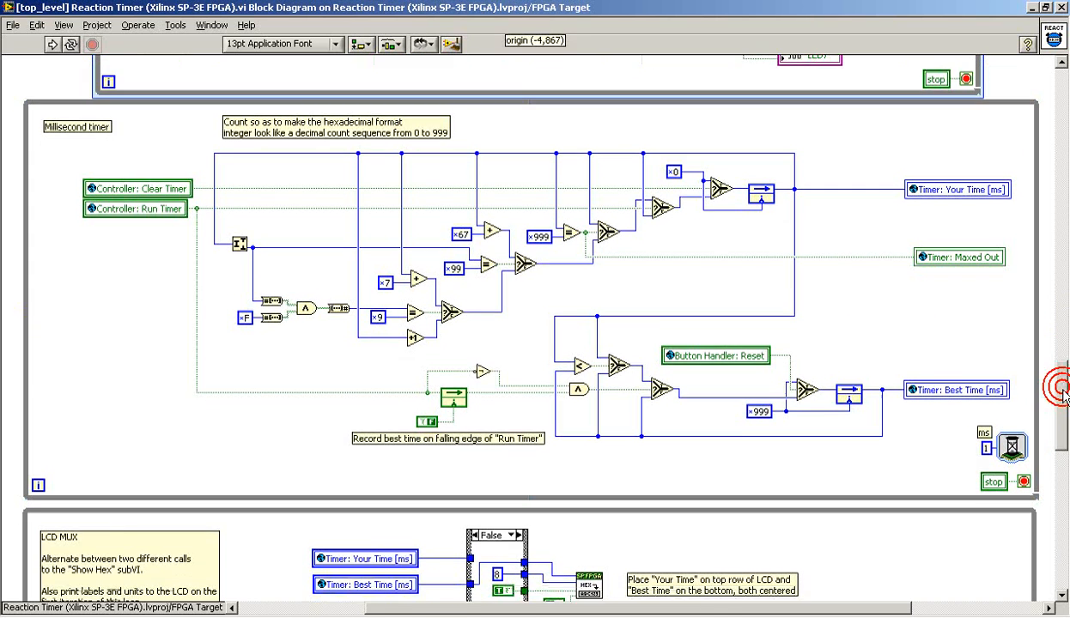
scroll("down", 3)
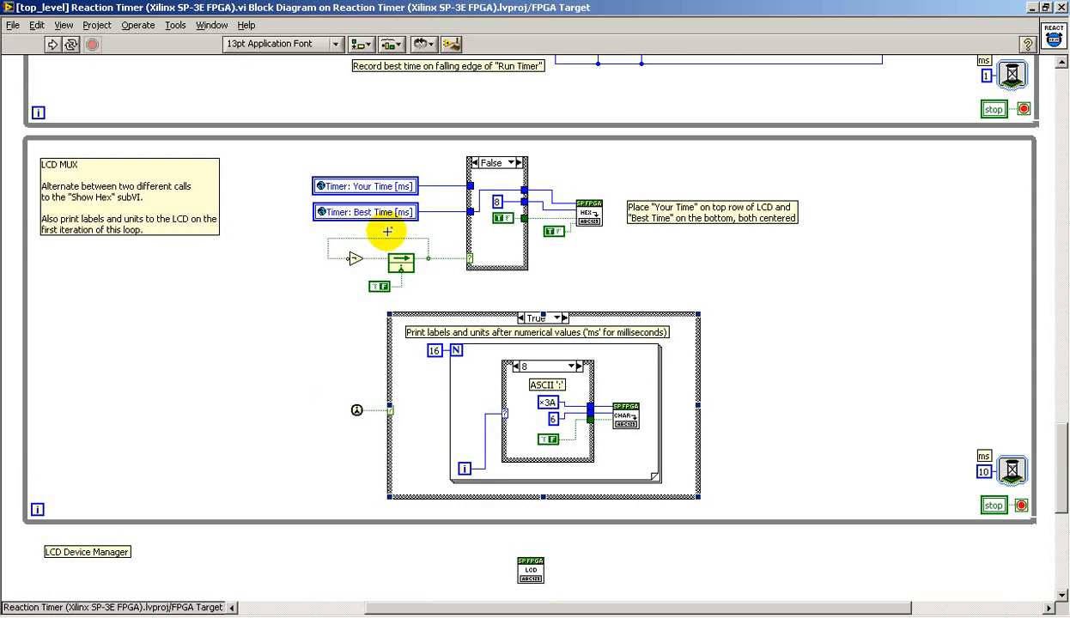
mouse_move(438, 298)
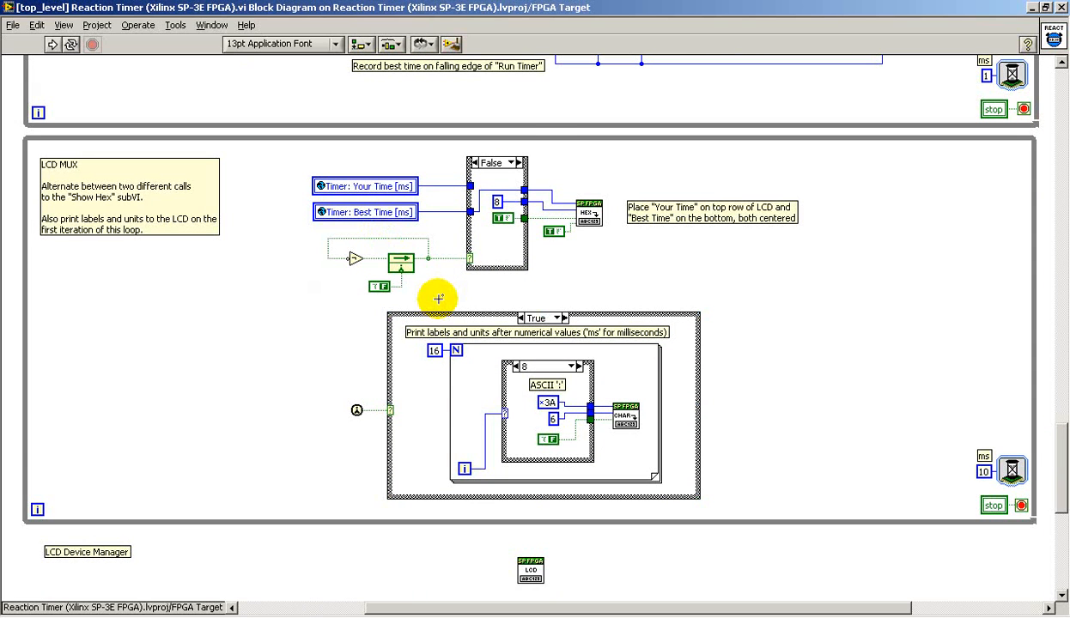
mouse_move(520, 163)
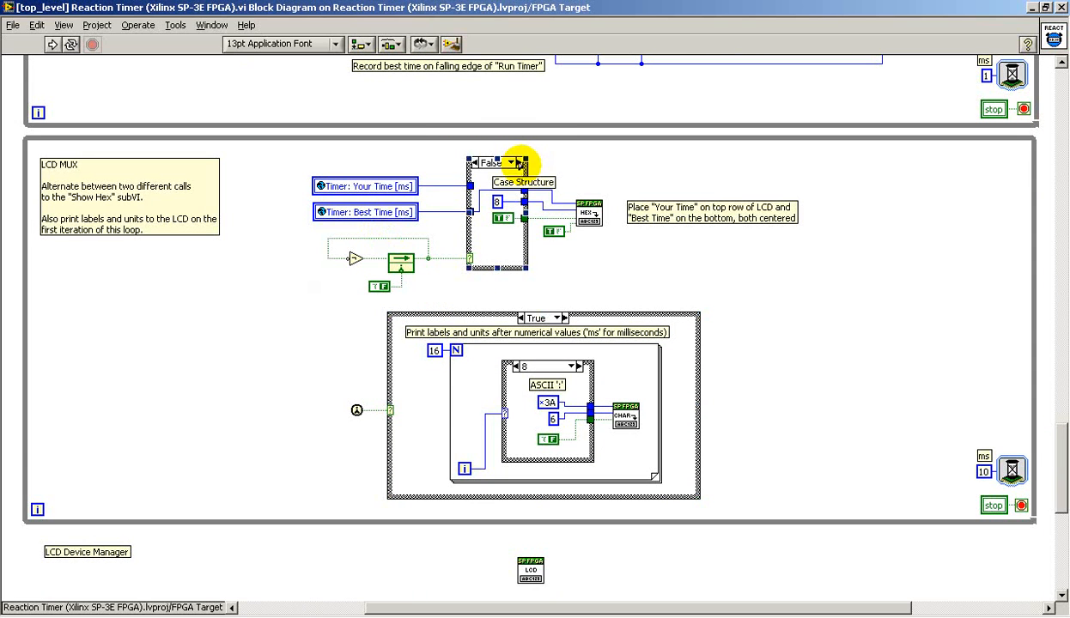
left_click(524, 162)
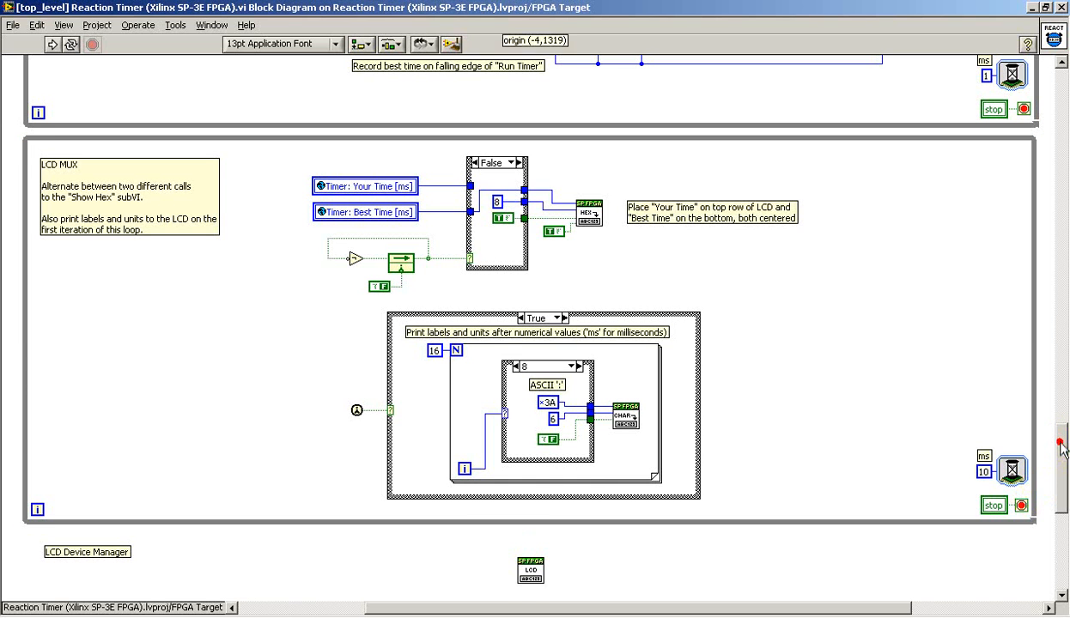
Step: Scroll the block diagram down to the Front panel diagnostic indicators while loop under the LCD Device Manager
scroll("down", 3)
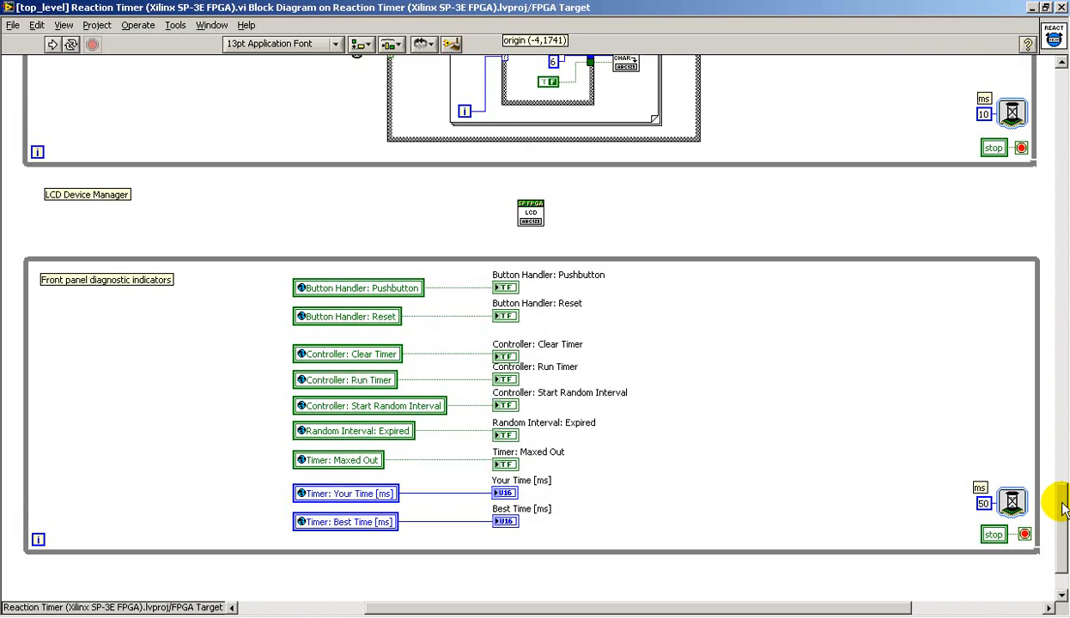
scroll("down", 3)
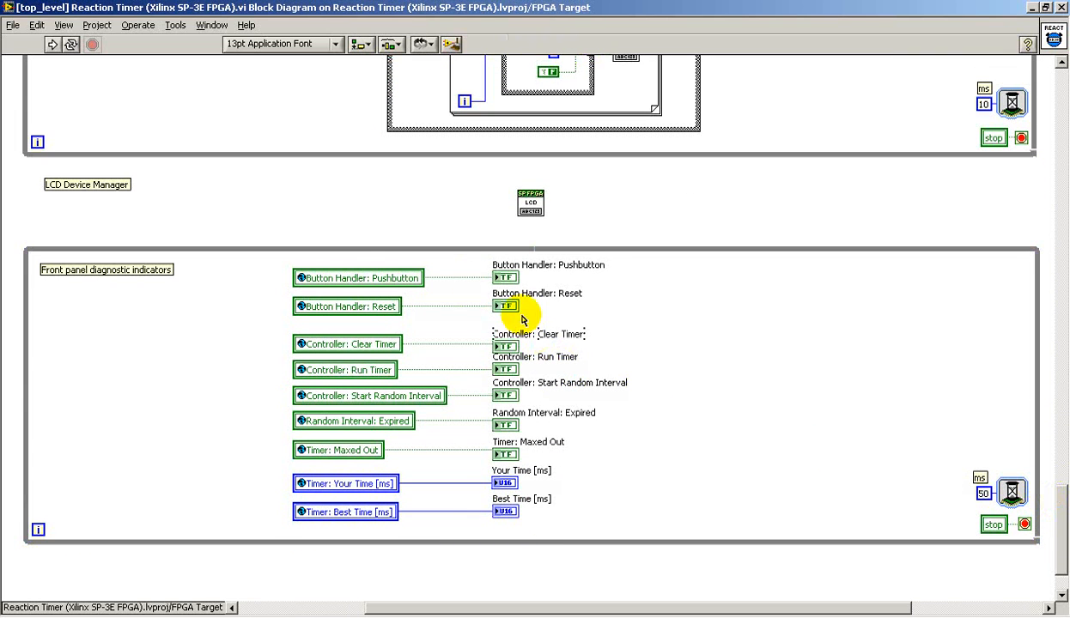
mouse_move(636, 281)
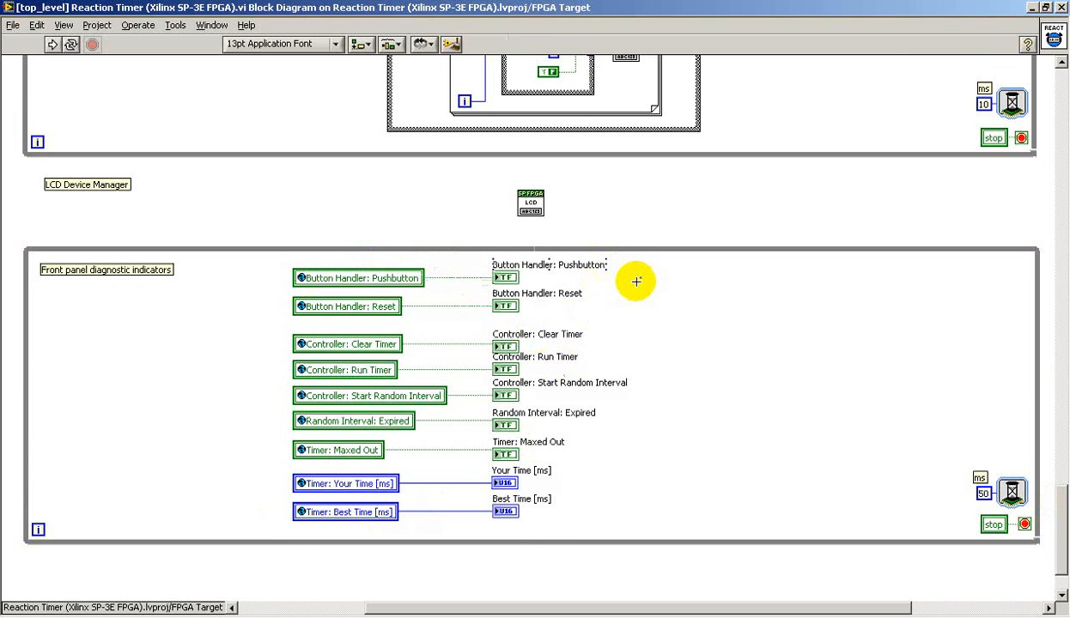